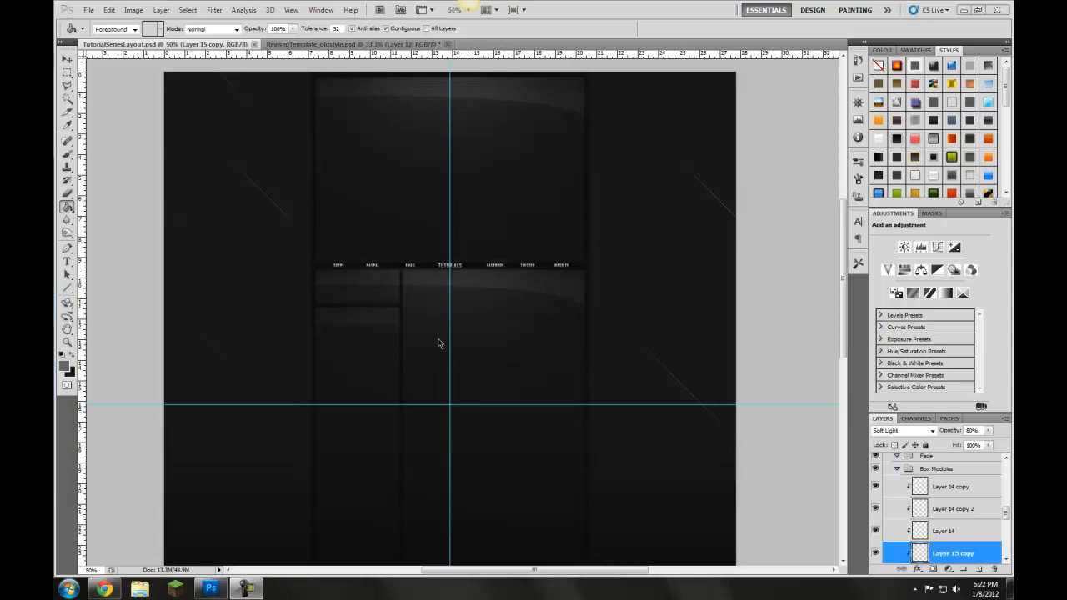
mouse_move(256, 463)
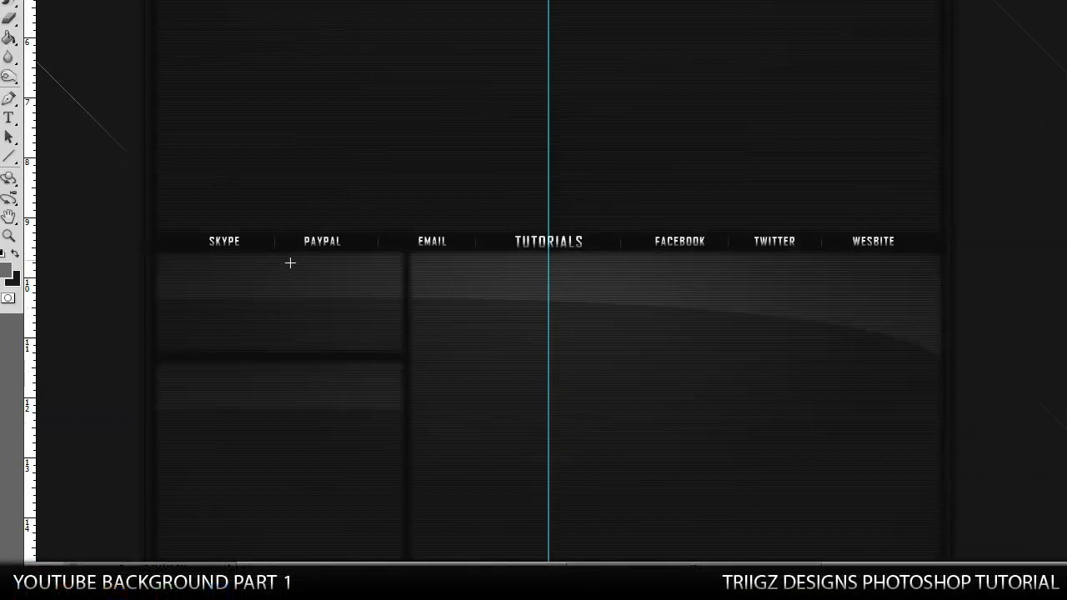
mouse_move(1057, 260)
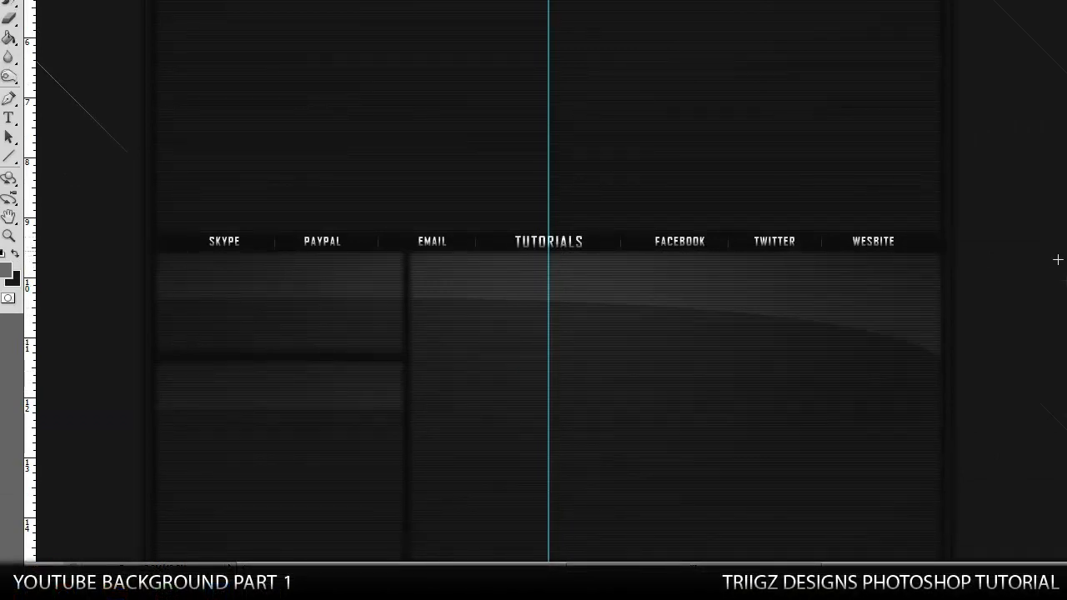
mouse_move(277, 329)
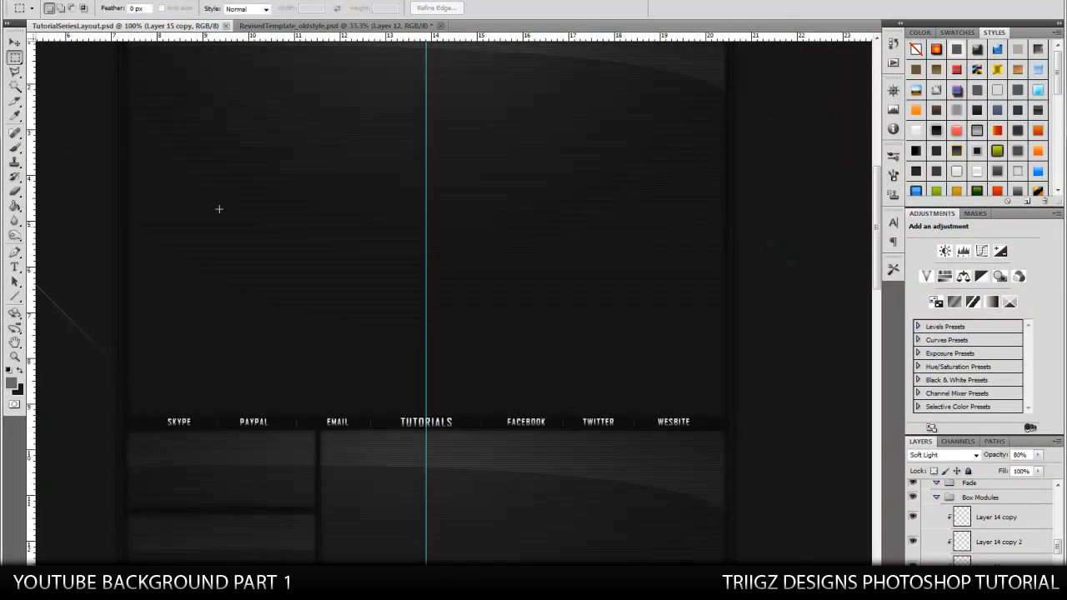
Step: Set the foreground colour to dark grey #1b1b1b
scroll("up", 3)
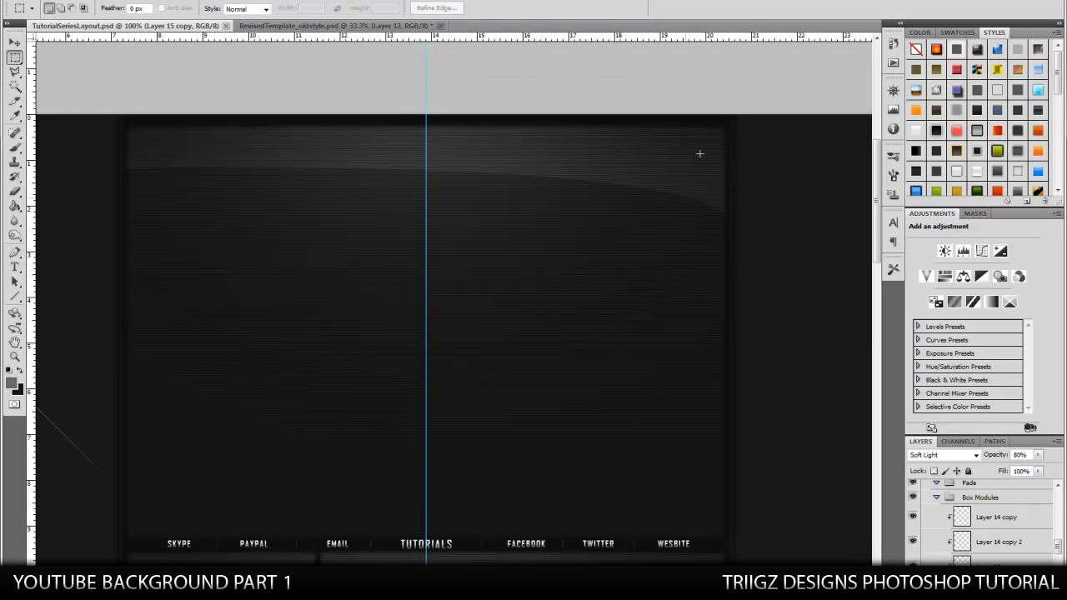
scroll("down", 3)
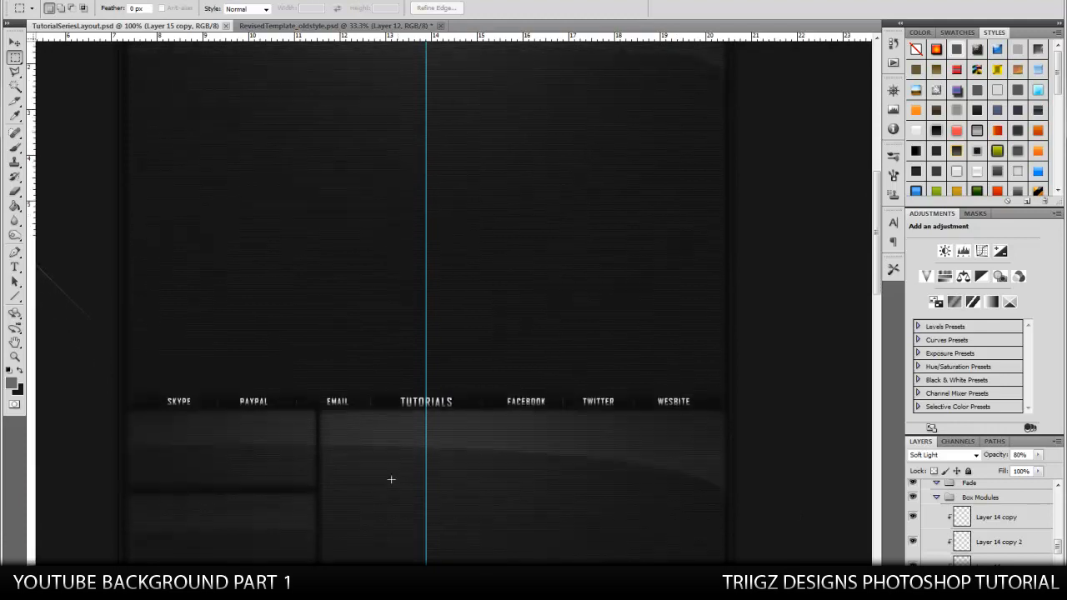
scroll("down", 3)
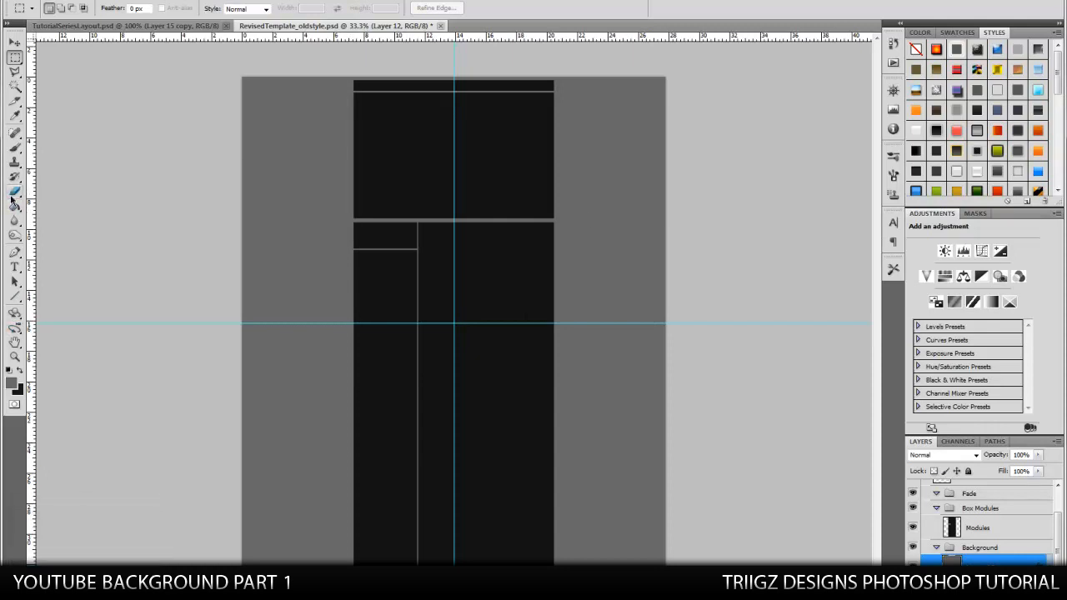
left_click(9, 384)
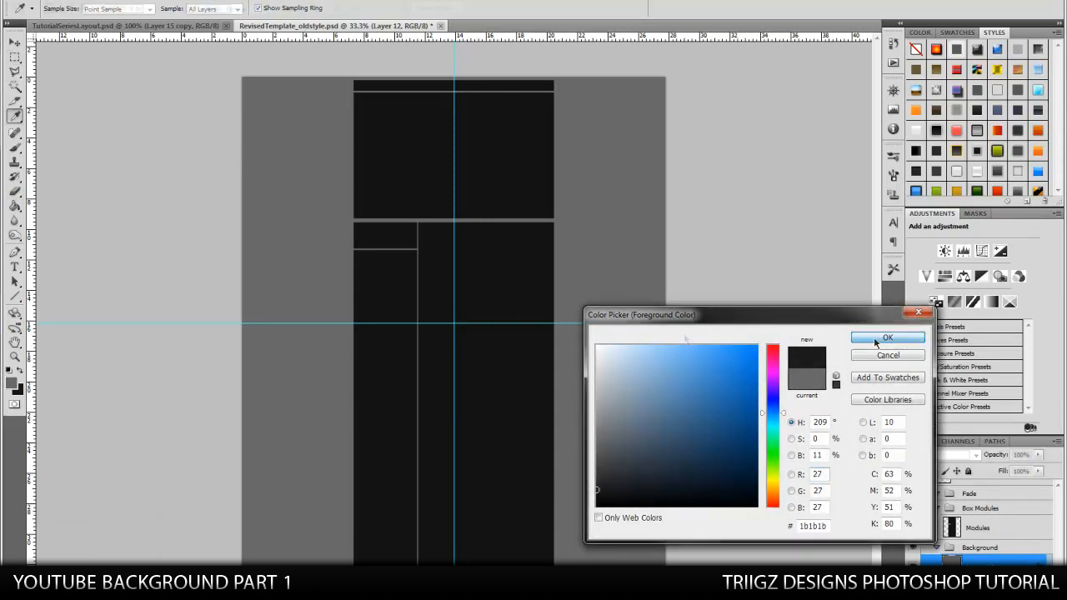
left_click(887, 338)
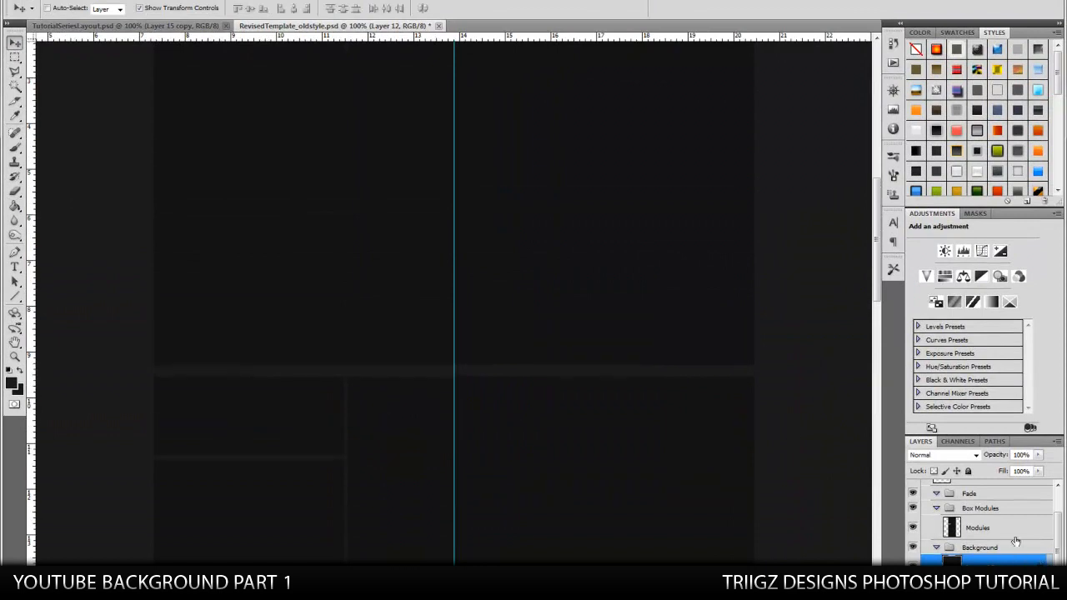
Step: Select the Modules layer, then make Layer 12 the active layer
left_click(977, 527)
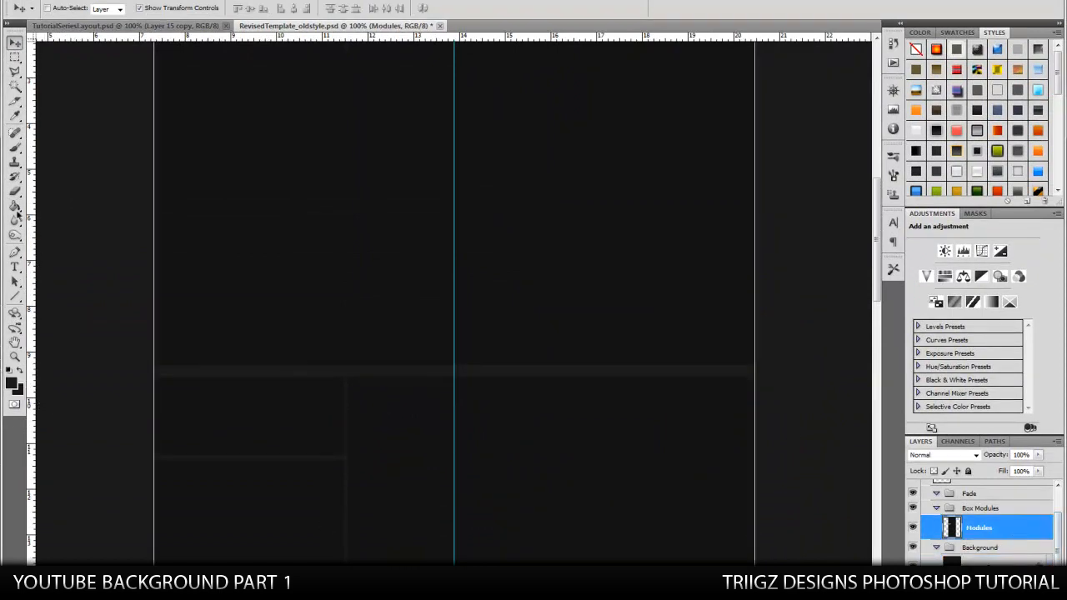
left_click(15, 207)
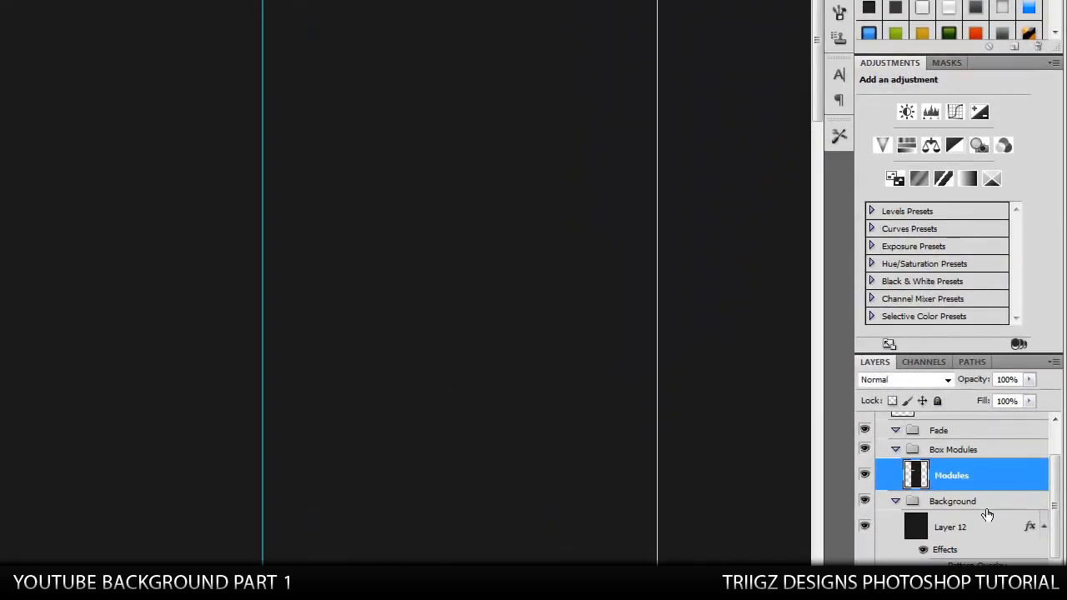
left_click(953, 526)
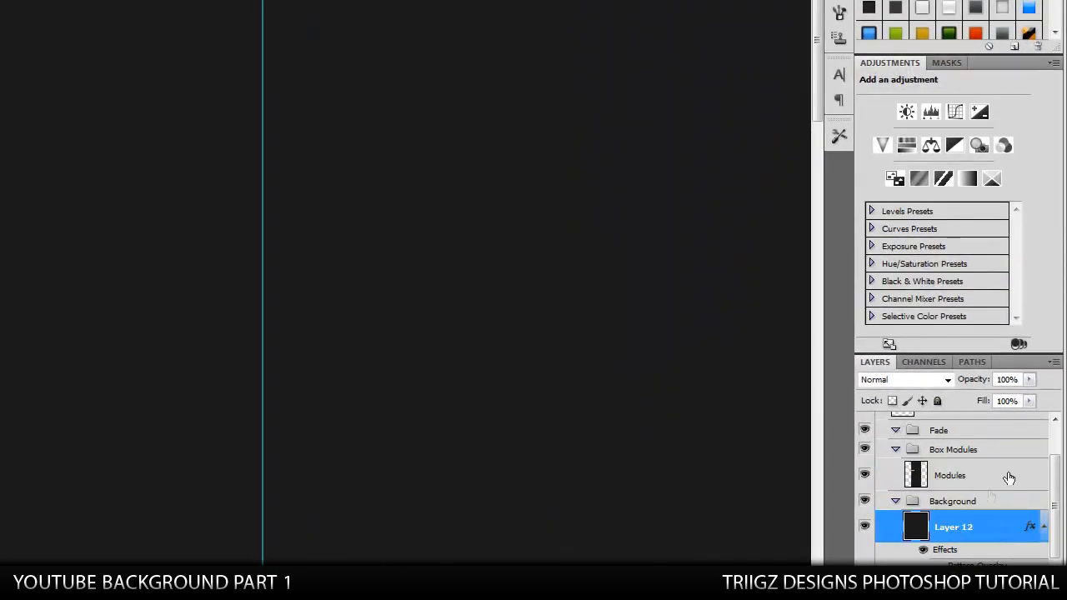
Step: Place guides at the module area's left and right edges and marquee-select between them
left_click(951, 475)
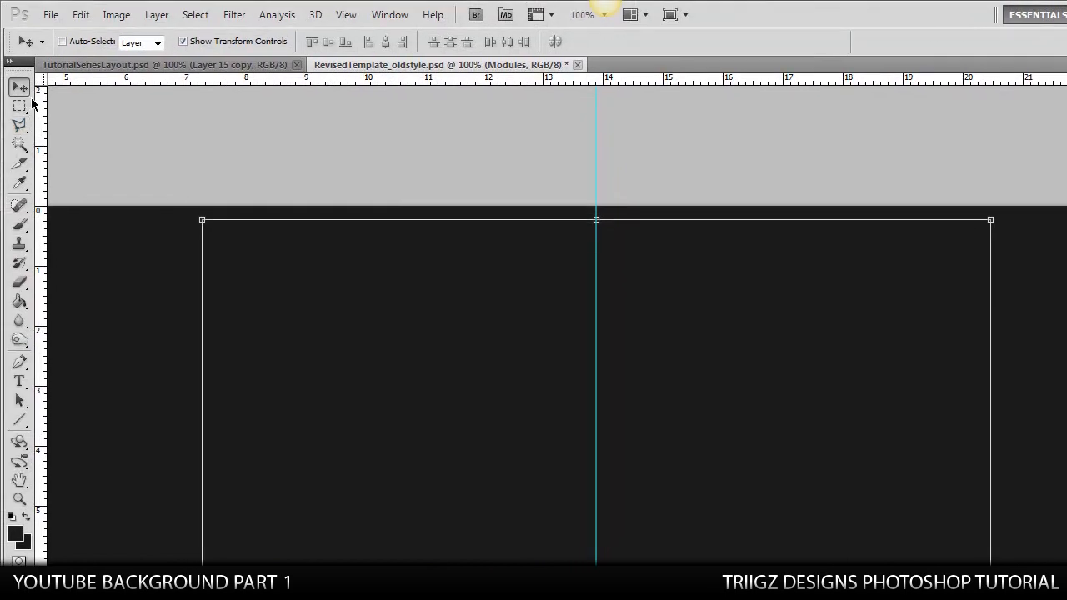
left_click(19, 105)
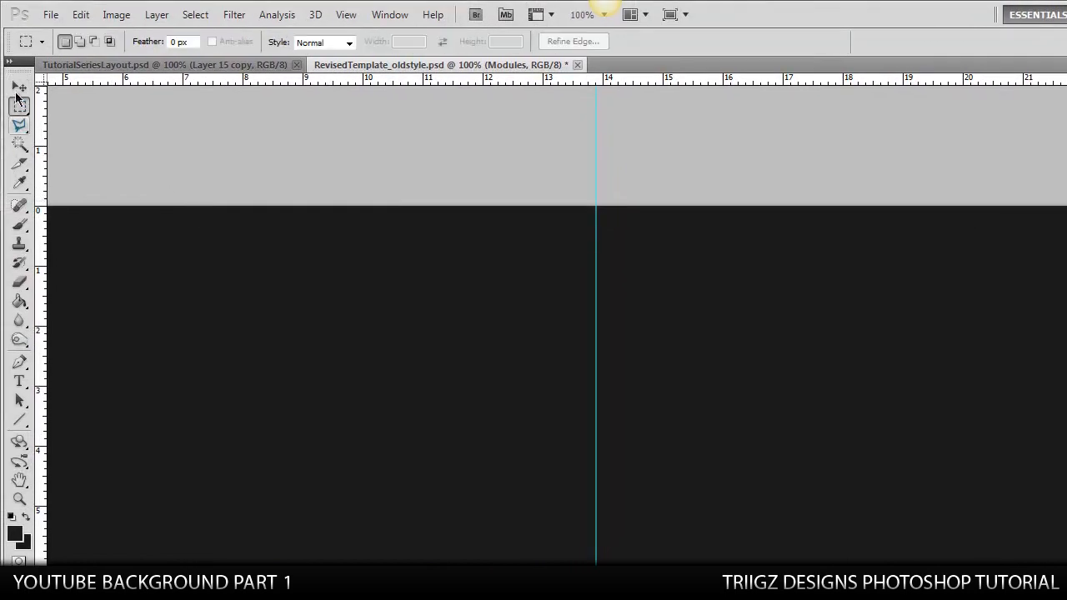
left_click(20, 86)
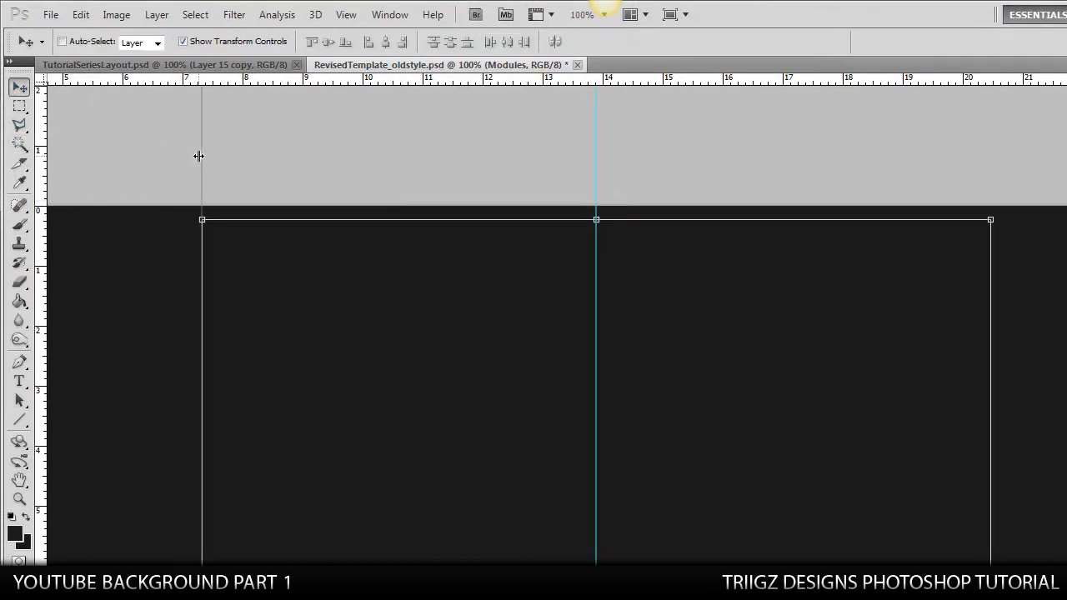
left_click(346, 14)
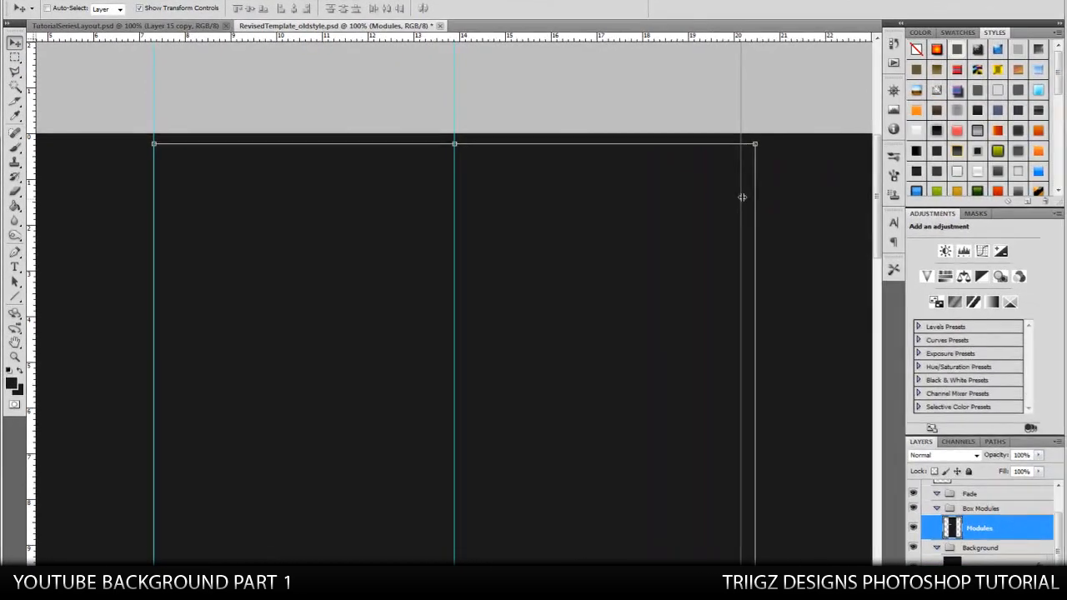
left_click(15, 57)
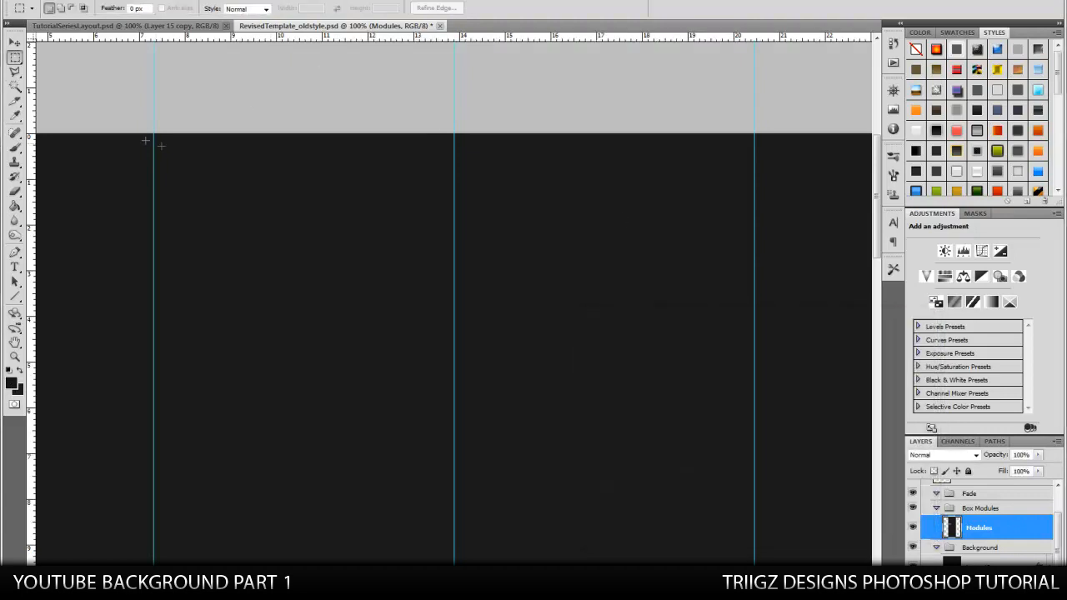
left_click_drag(154, 134, 417, 567)
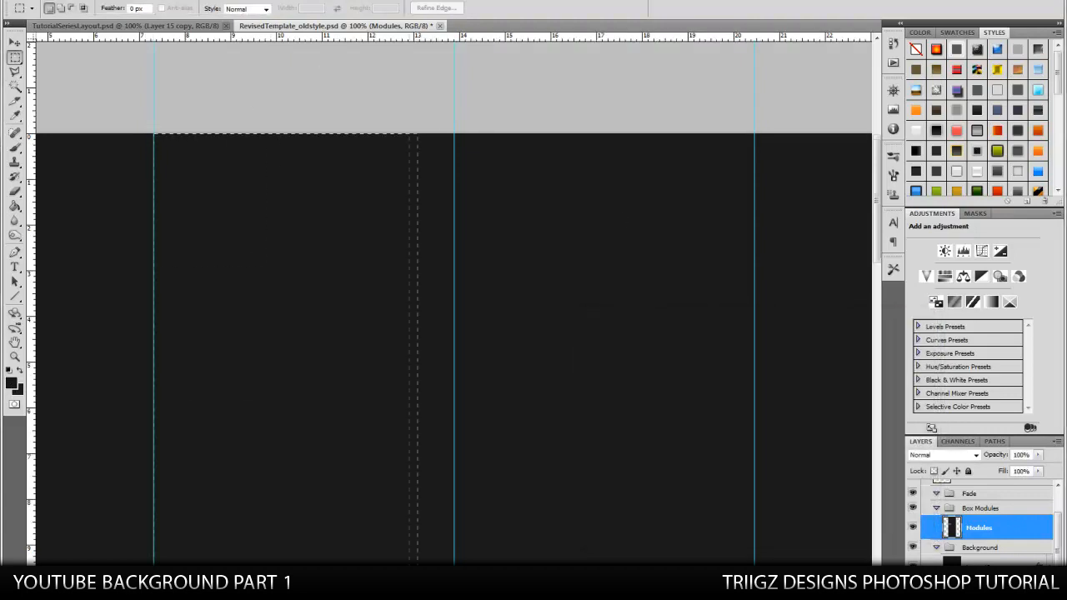
scroll("up", 3)
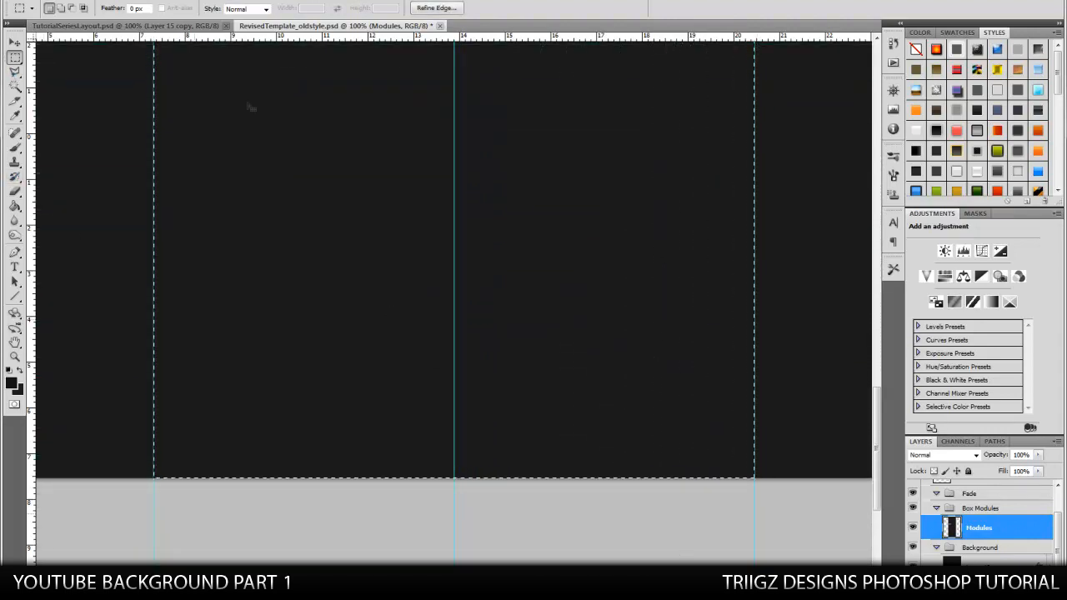
Step: Fill the selected column on new Layer 14 above Modules and remove the horizontal guide
left_click(14, 206)
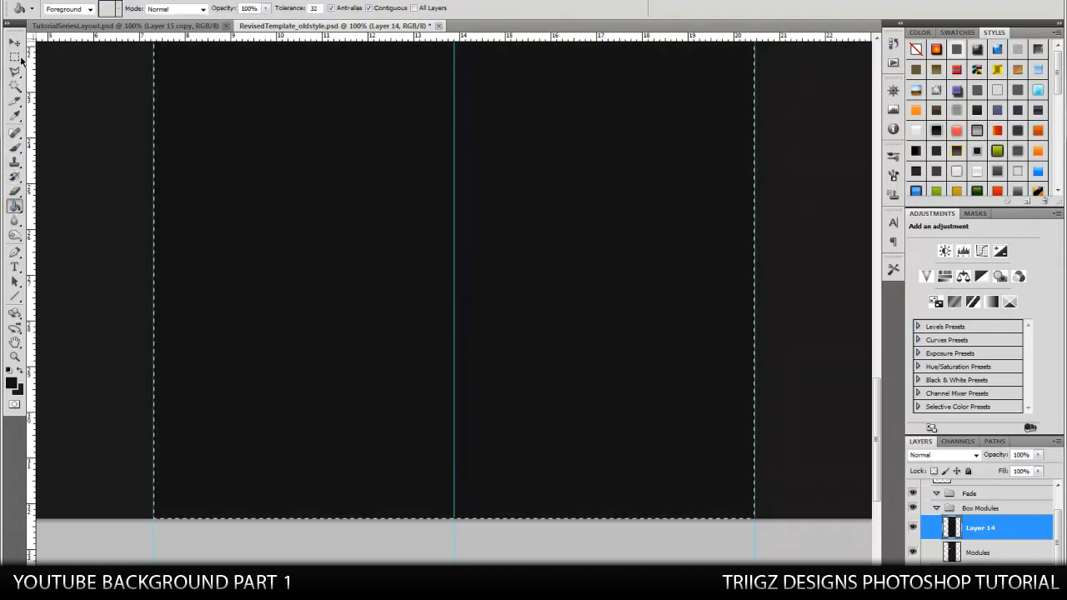
left_click(14, 42)
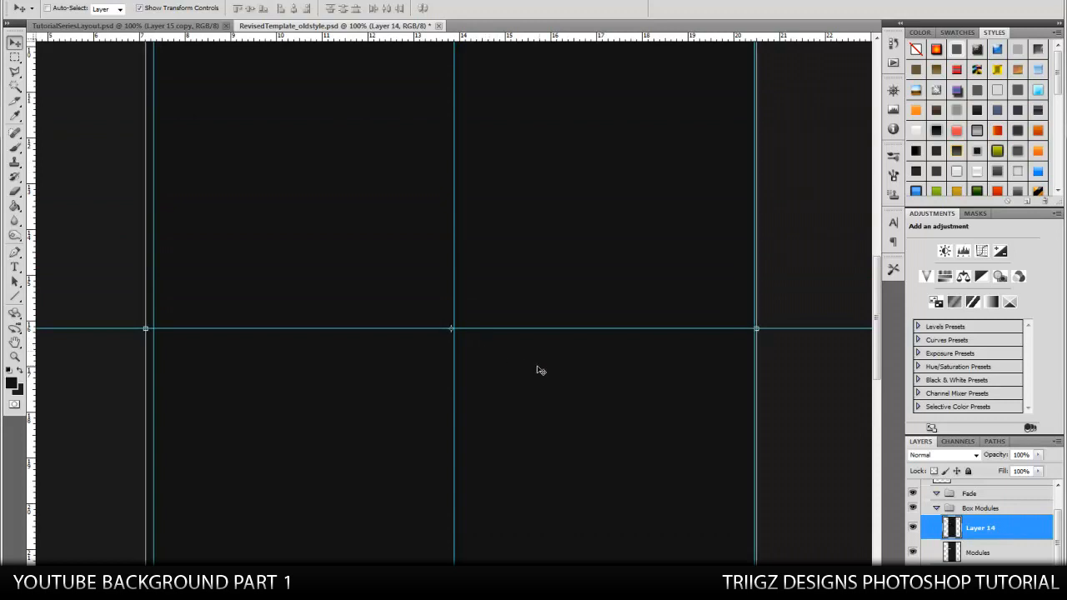
mouse_move(453, 404)
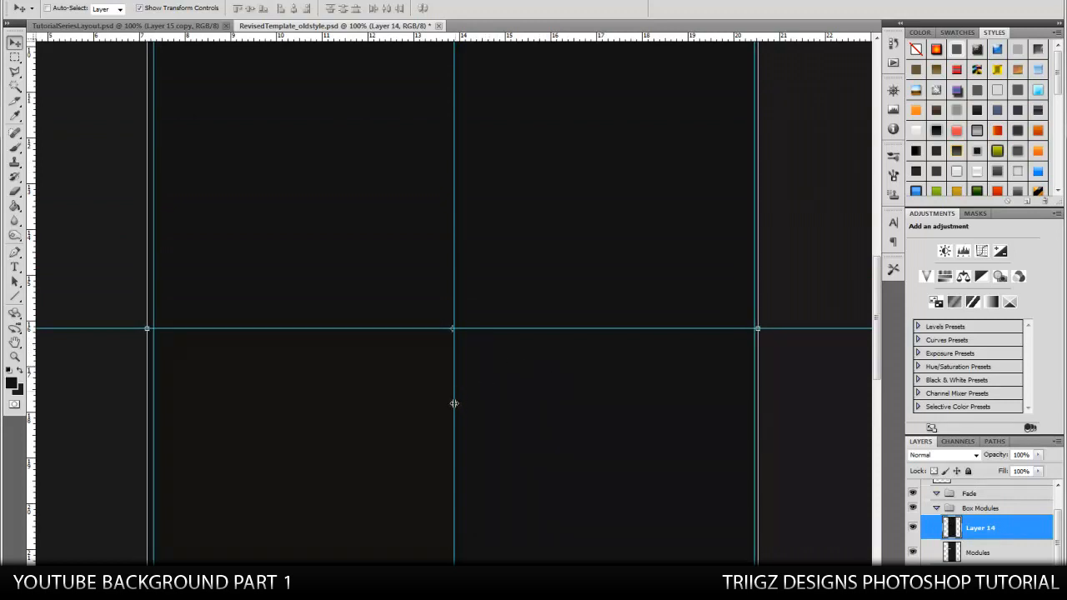
mouse_move(458, 436)
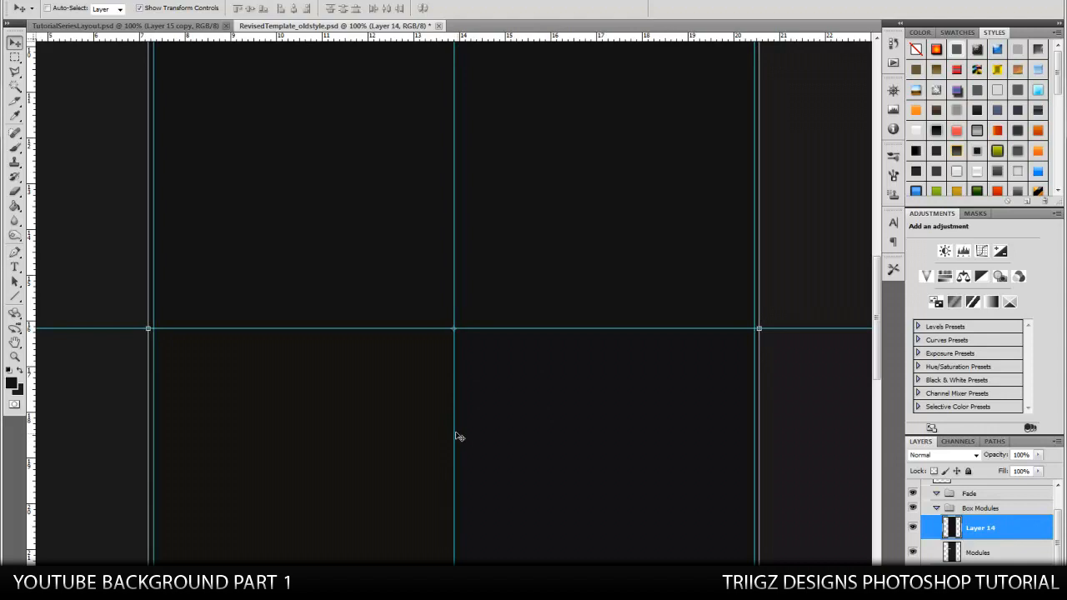
left_click(14, 56)
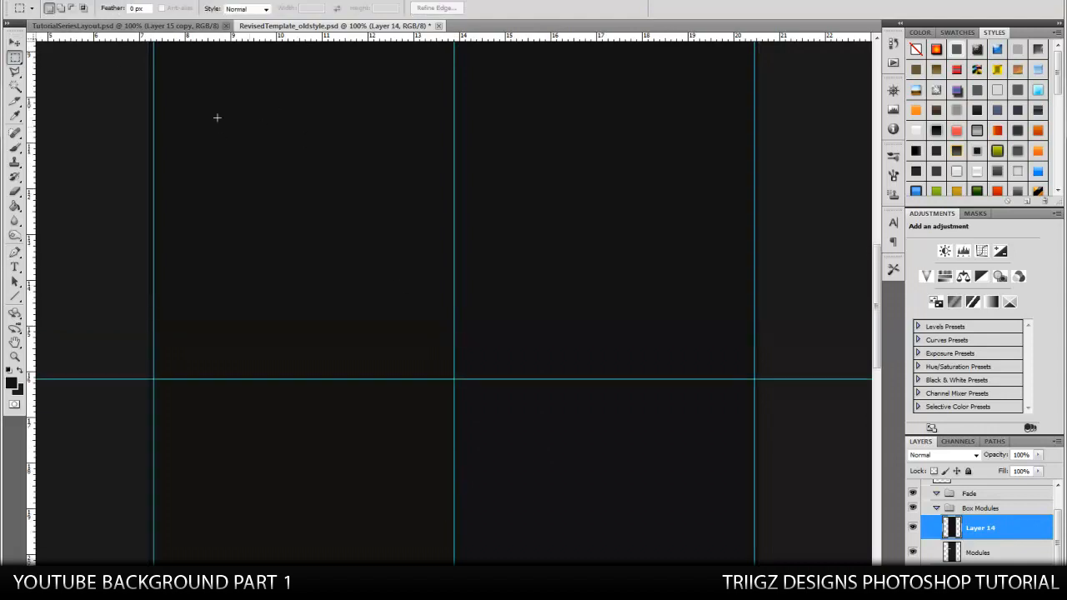
left_click(14, 43)
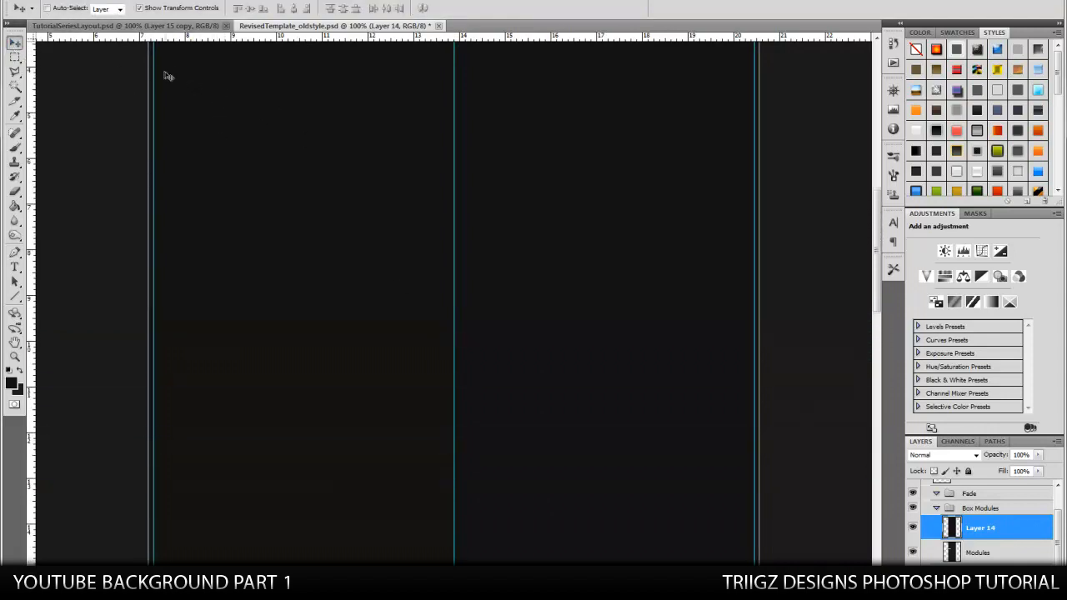
scroll("up", 3)
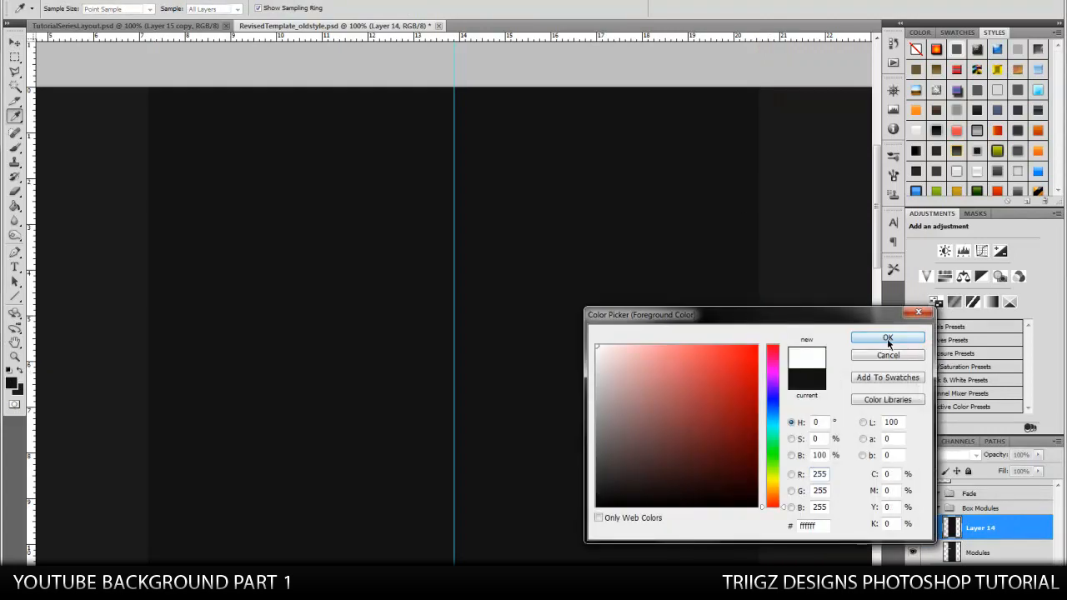
Step: Set the foreground to white #ffffff and draw a 1 px vertical line on the left
left_click(887, 337)
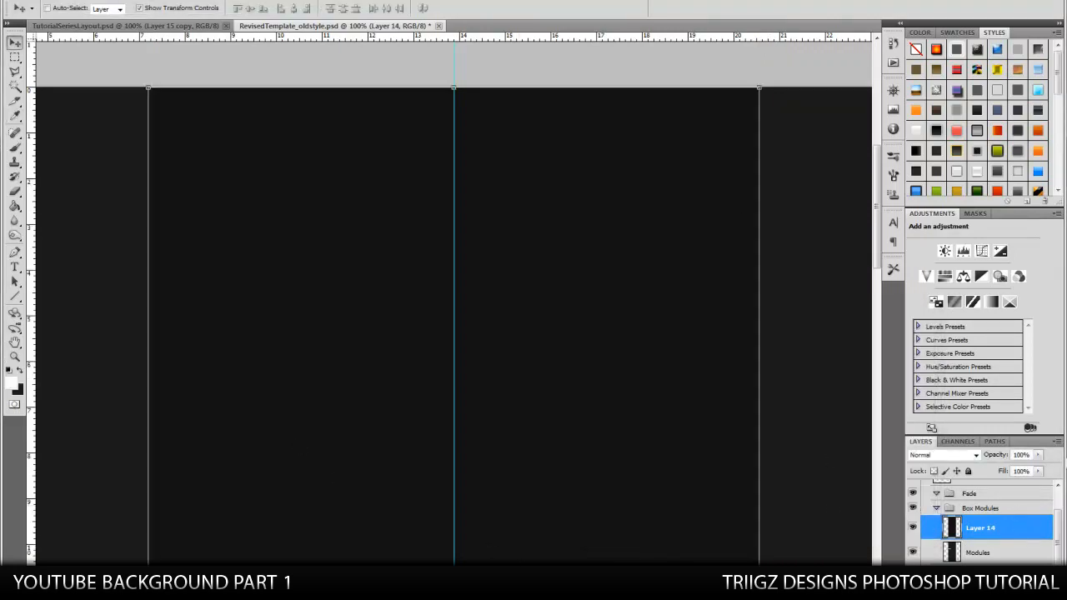
scroll("down", 3)
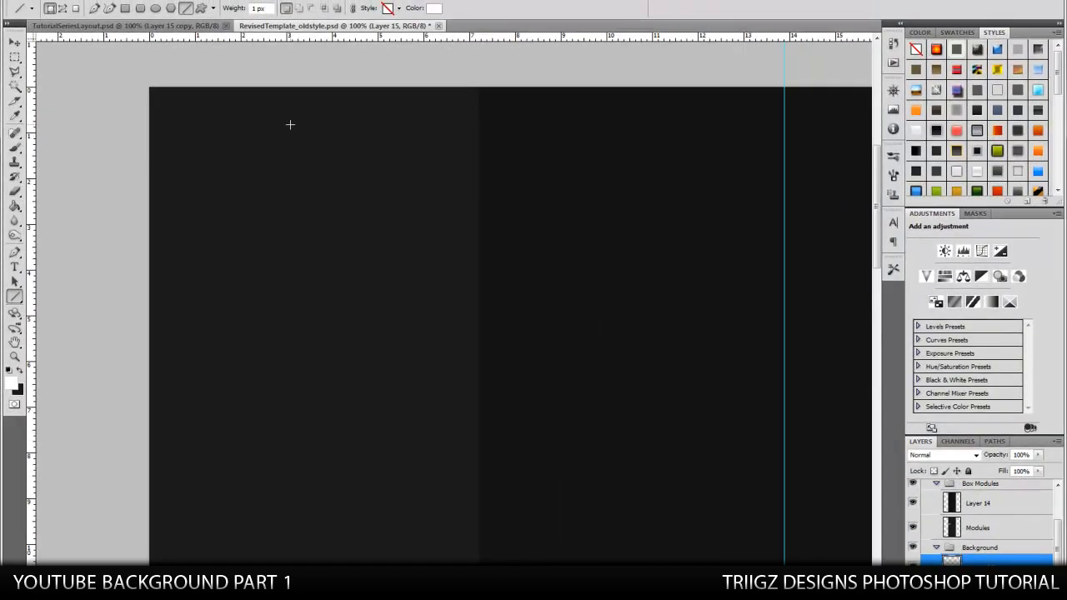
left_click_drag(291, 125, 296, 519)
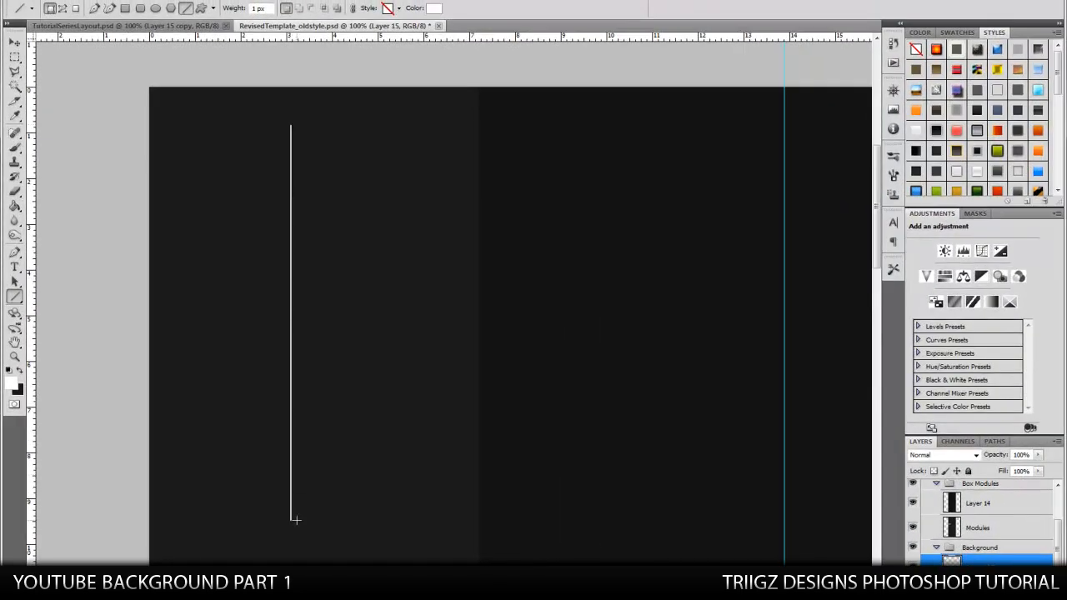
right_click(984, 503)
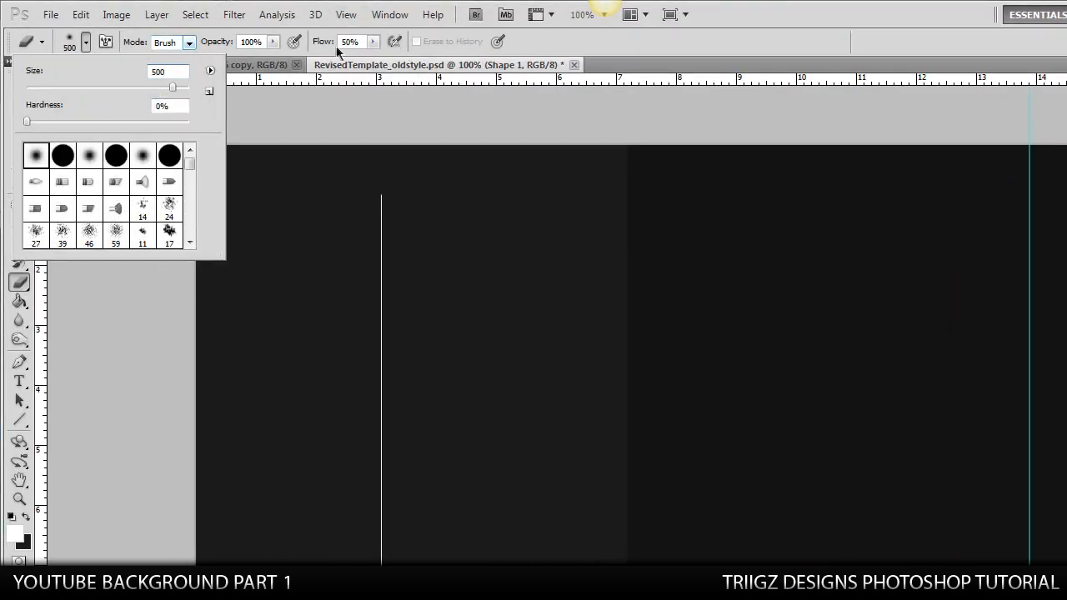
mouse_move(392, 90)
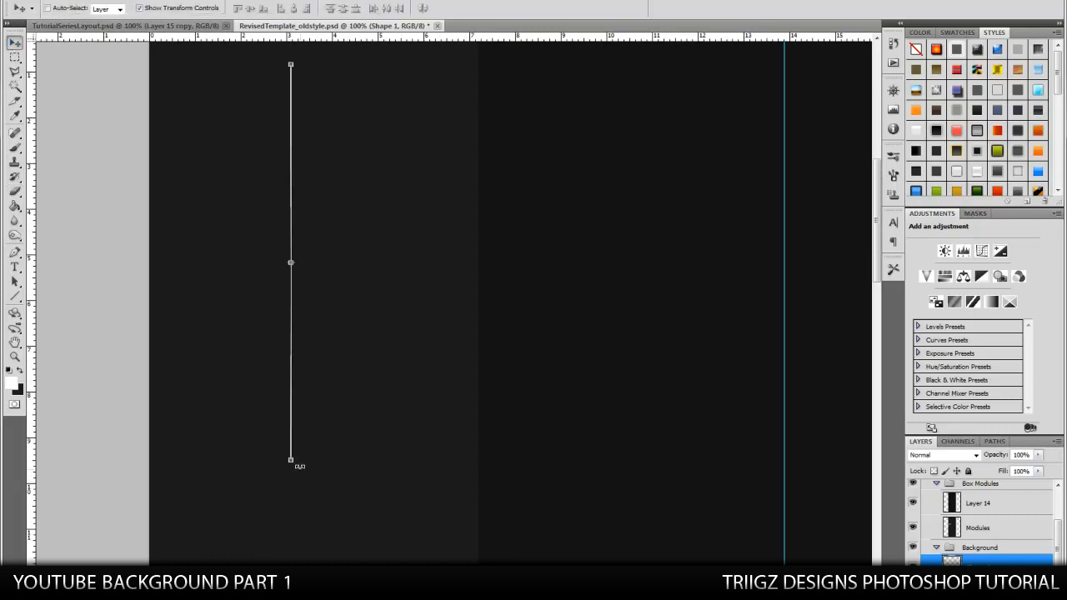
Step: Rotate the white line diagonally and place two copies across the left side
left_click_drag(290, 65, 192, 92)
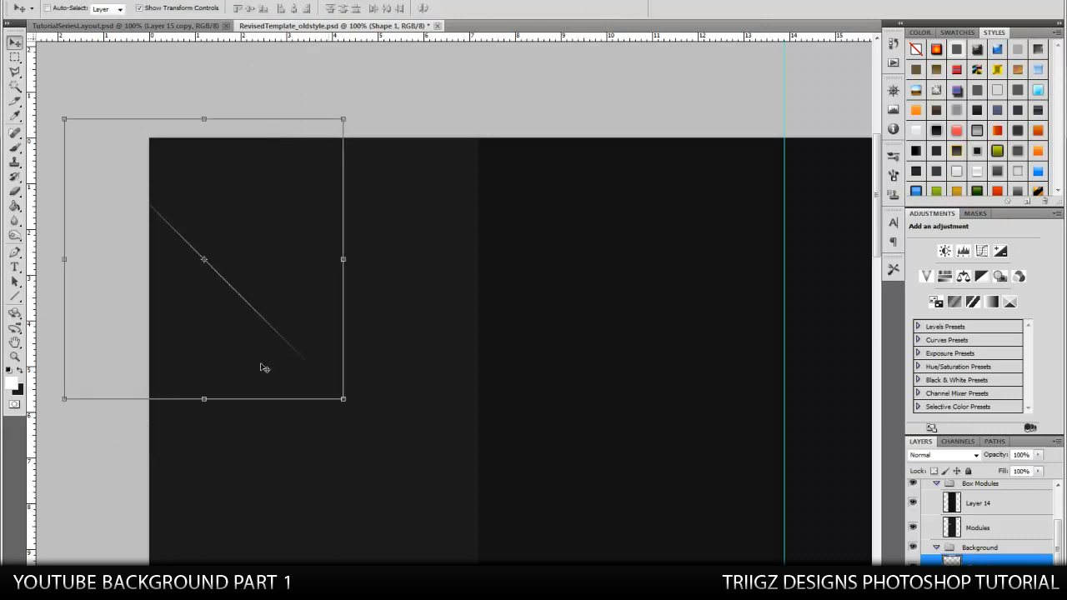
mouse_move(363, 403)
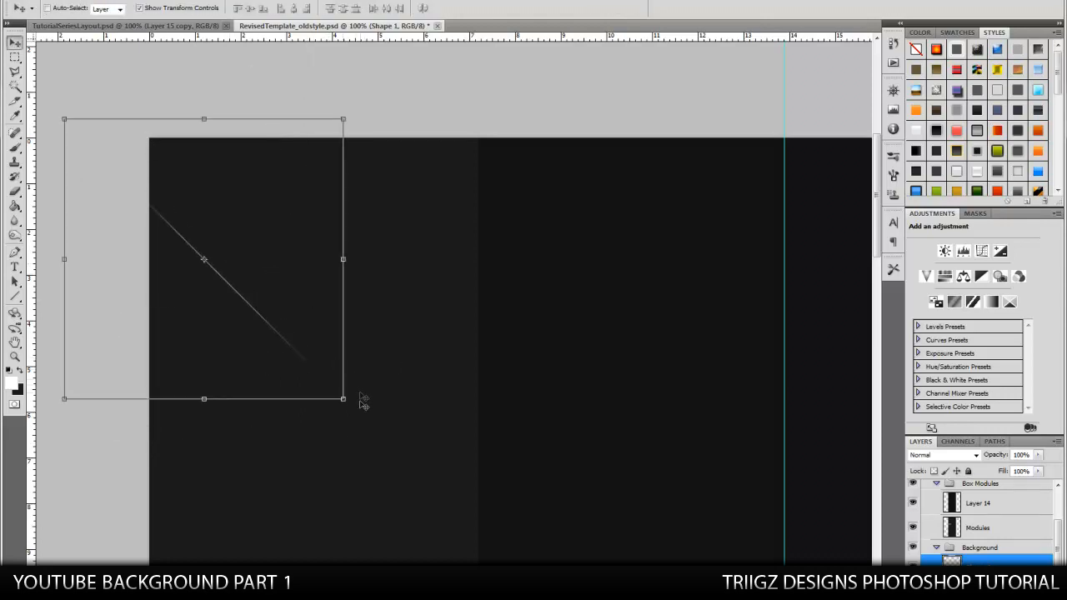
left_click_drag(363, 400, 242, 353)
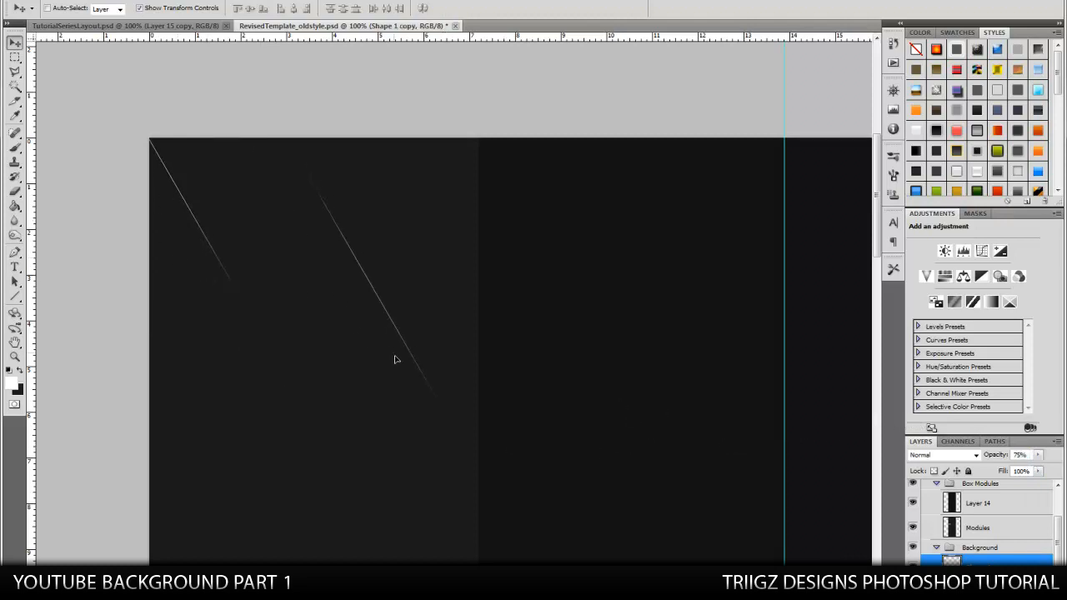
left_click_drag(396, 359, 470, 466)
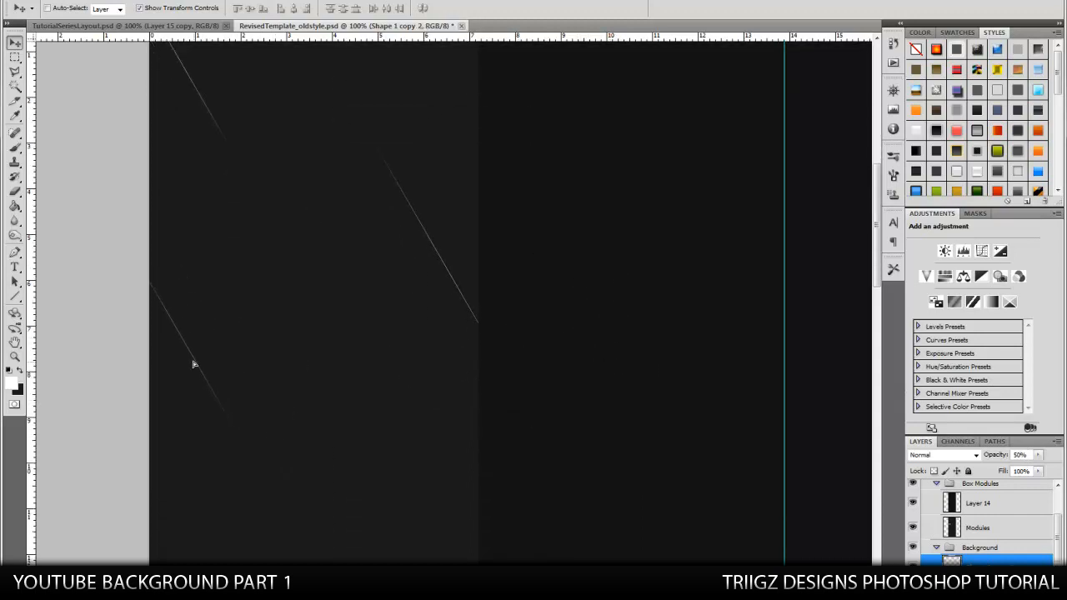
Step: Soft-erase the ends of the lower-left and middle lines, fading copies to 75% and 50%
left_click(15, 190)
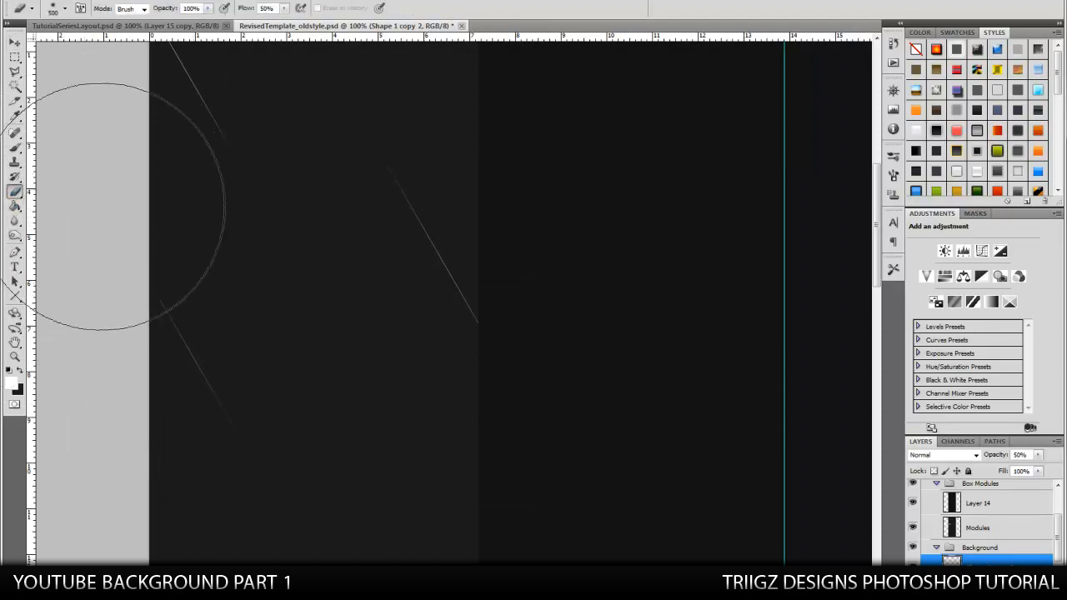
left_click(14, 42)
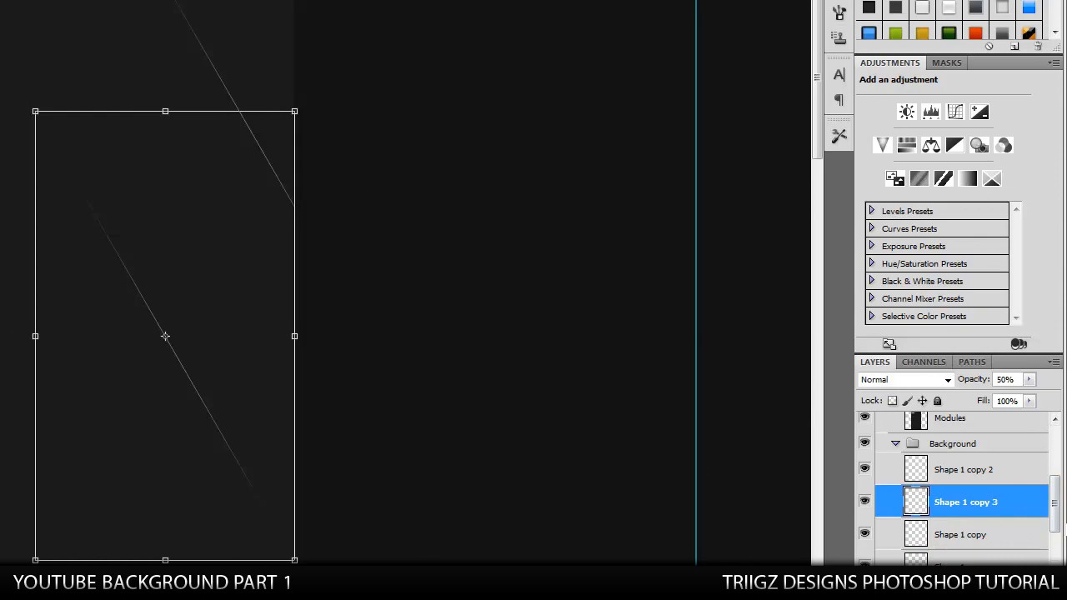
right_click(966, 502)
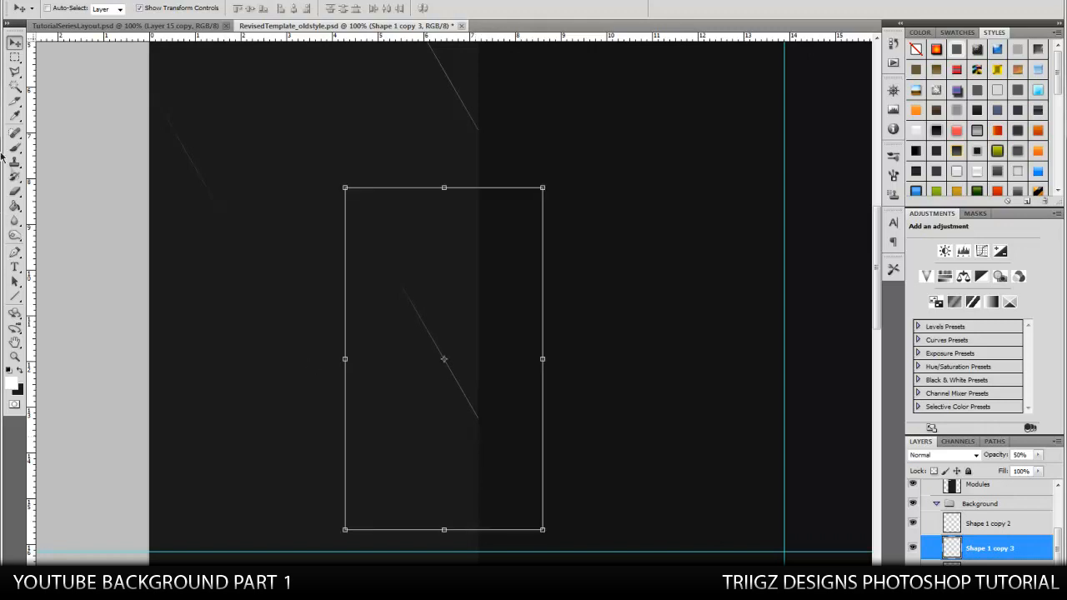
left_click(14, 192)
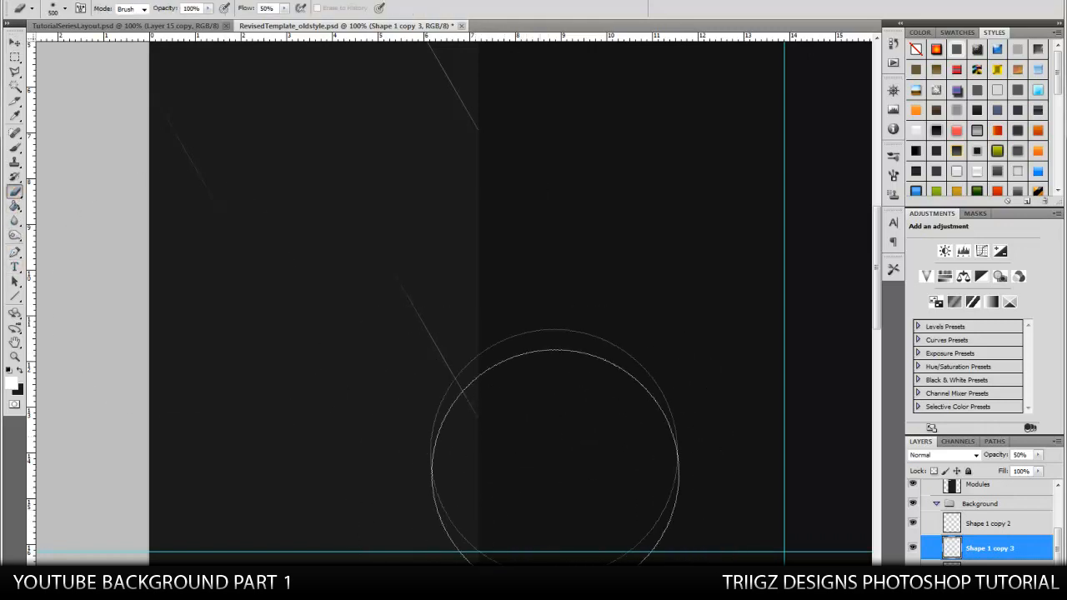
left_click(15, 43)
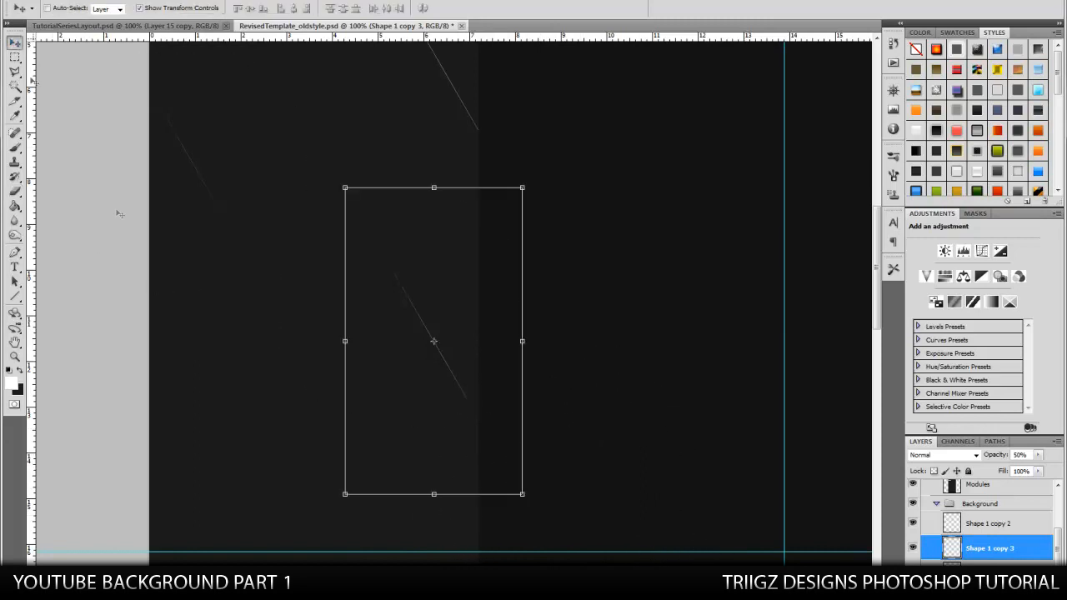
Step: Place line copies on the right side, soften their ends, and set copy 7 to 30% opacity
left_click_drag(433, 341, 434, 486)
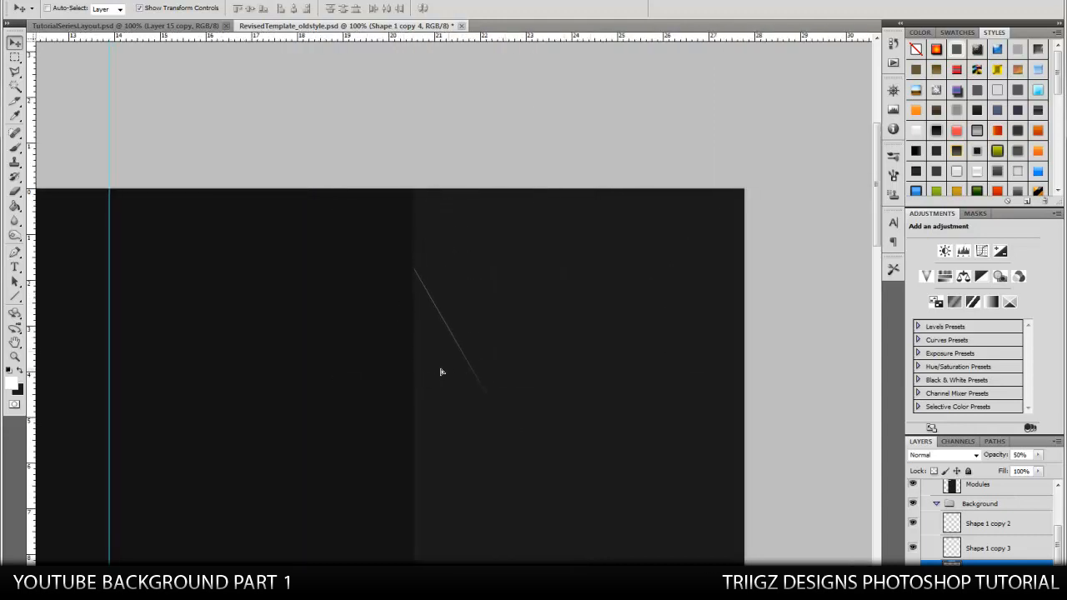
left_click(15, 190)
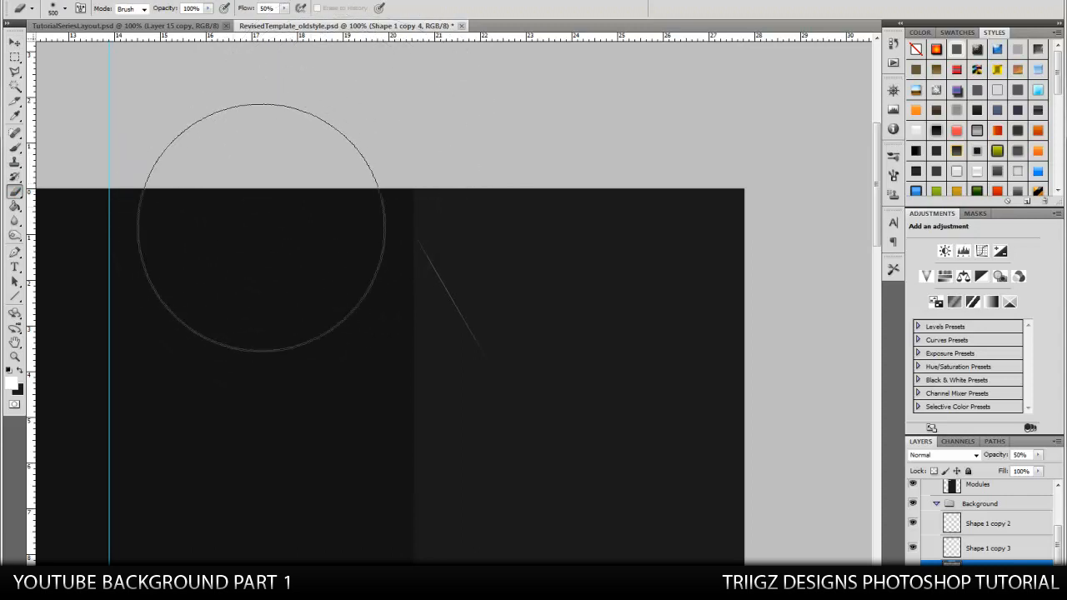
left_click(14, 42)
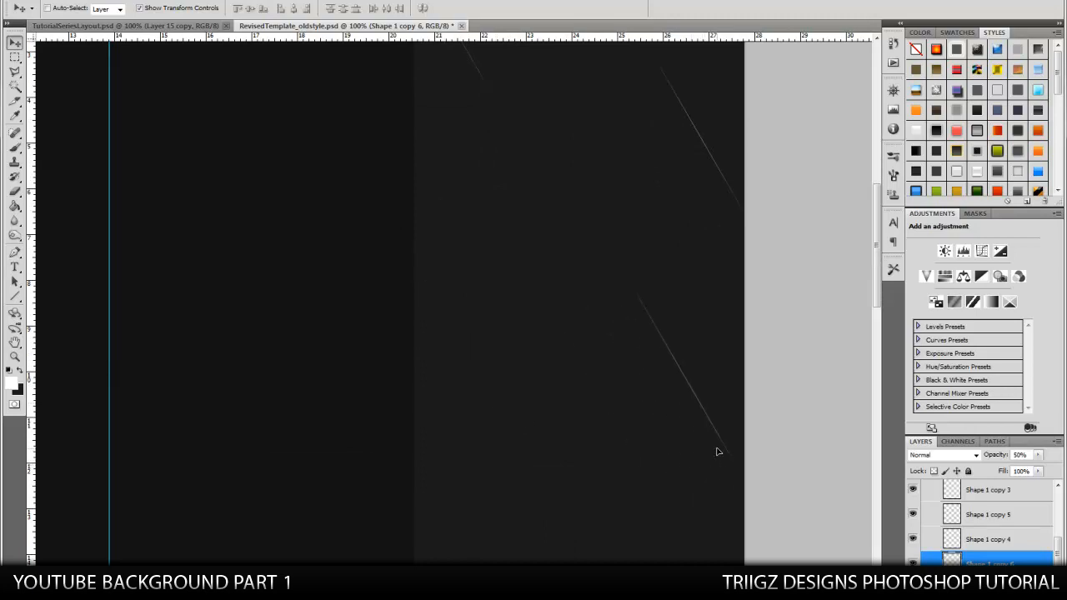
mouse_move(489, 392)
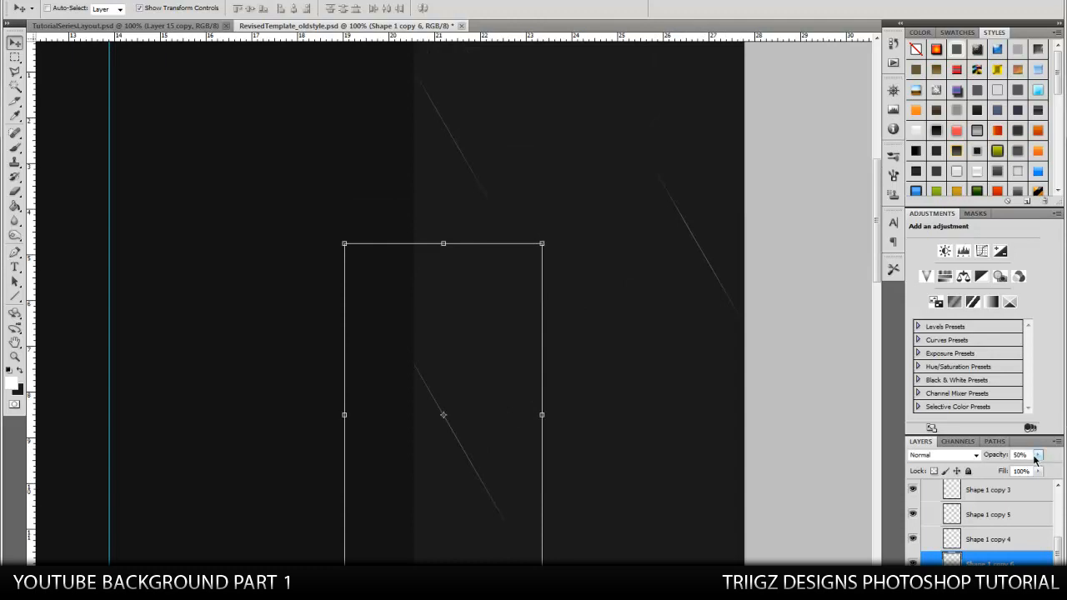
left_click(1037, 454)
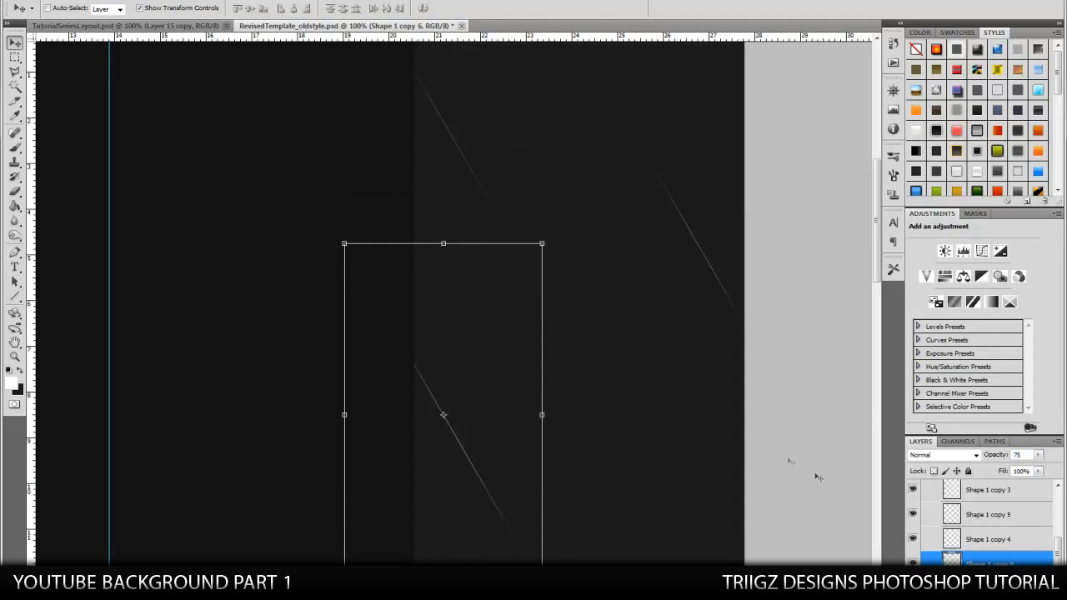
left_click(14, 192)
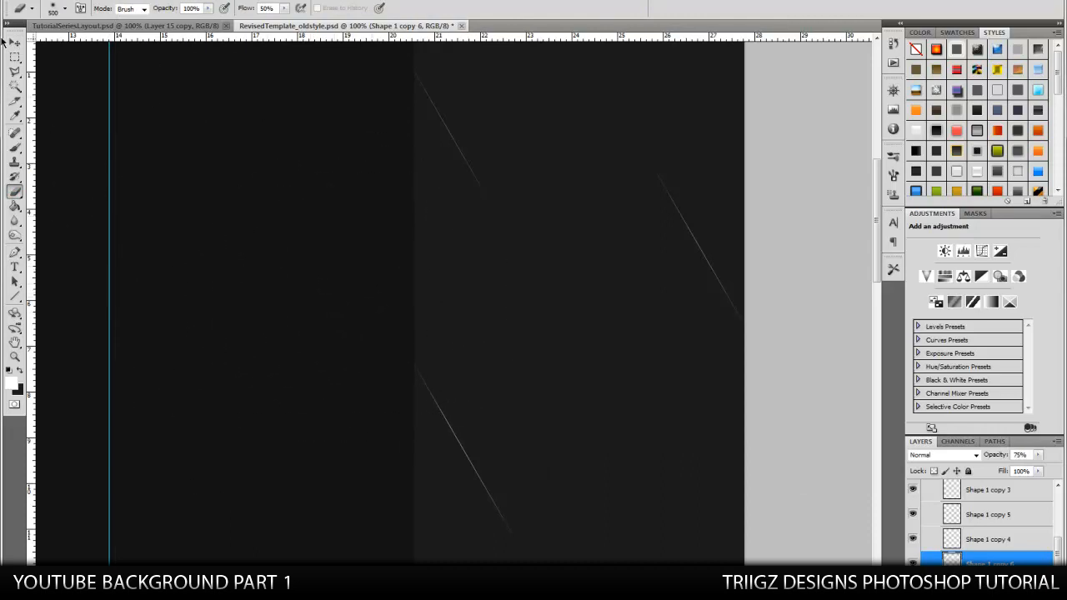
left_click(14, 43)
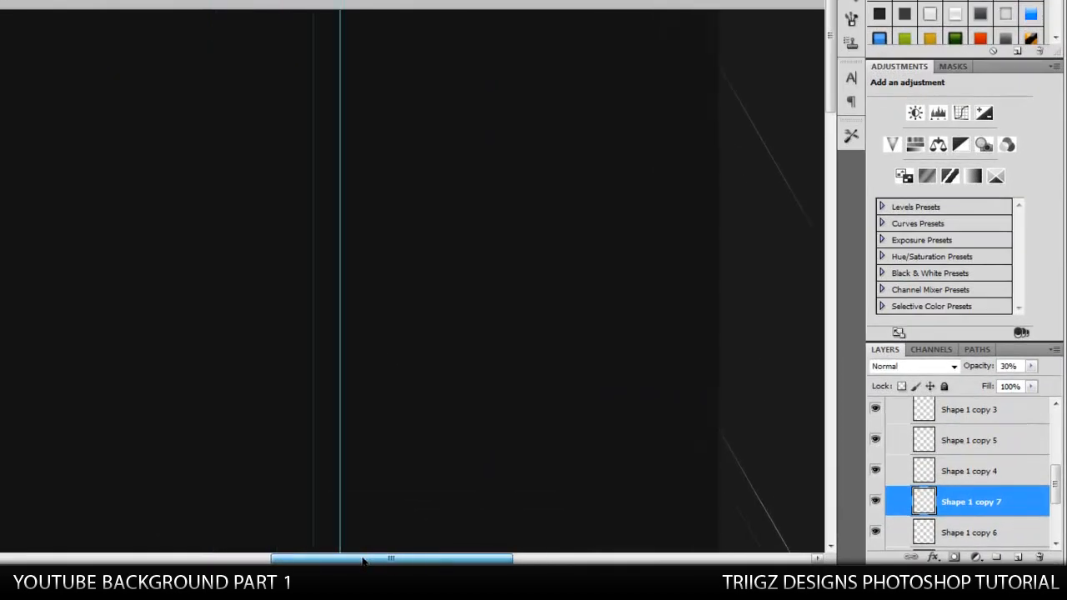
Step: Move Layer 14 below the Modules layer and bring up its layer style settings
scroll("down", 3)
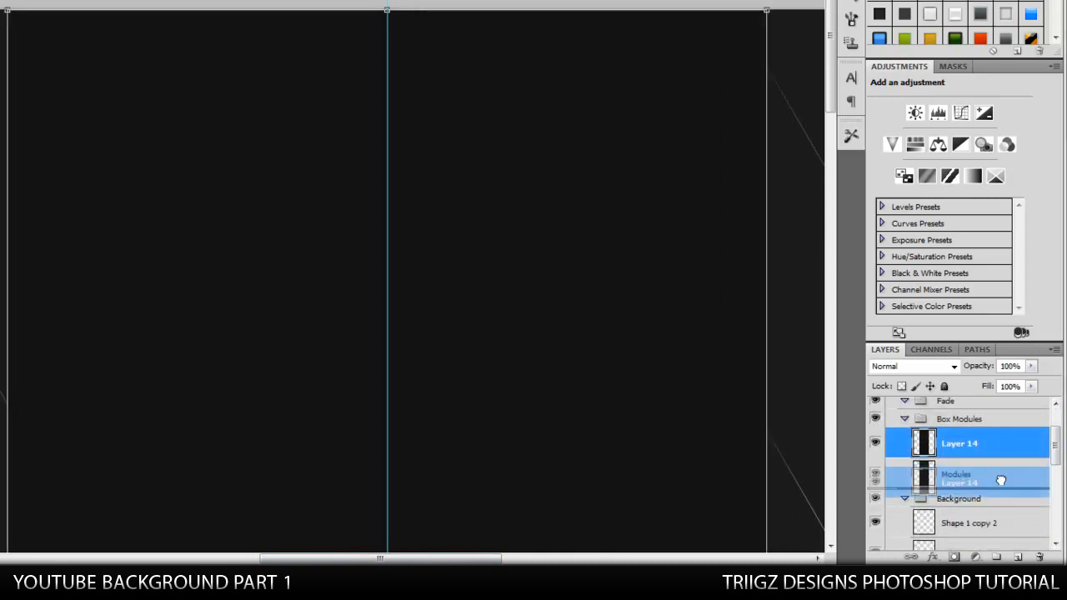
left_click_drag(959, 443, 959, 473)
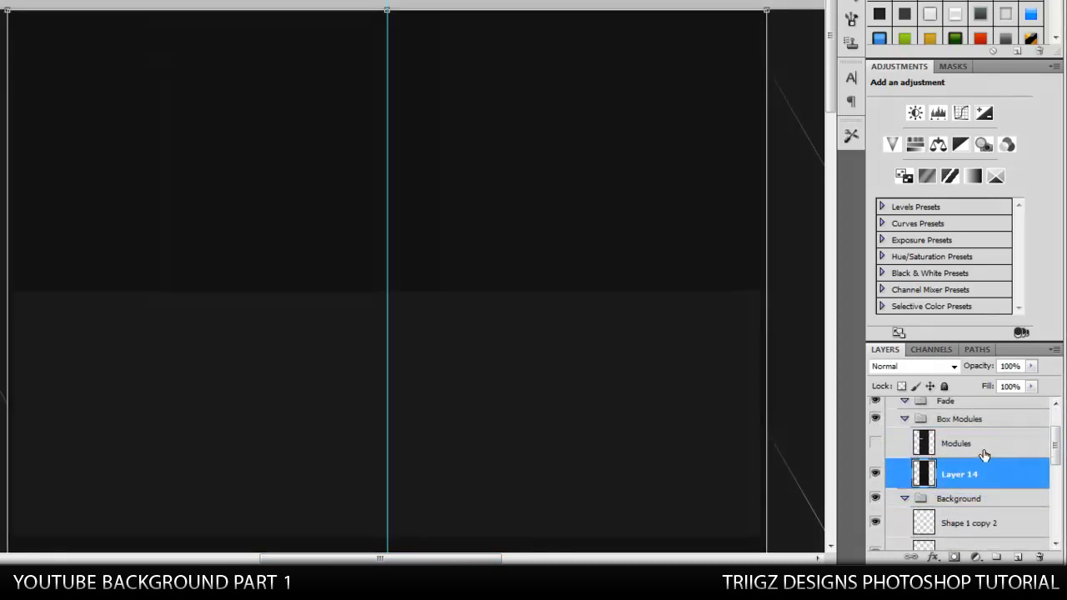
double_click(958, 474)
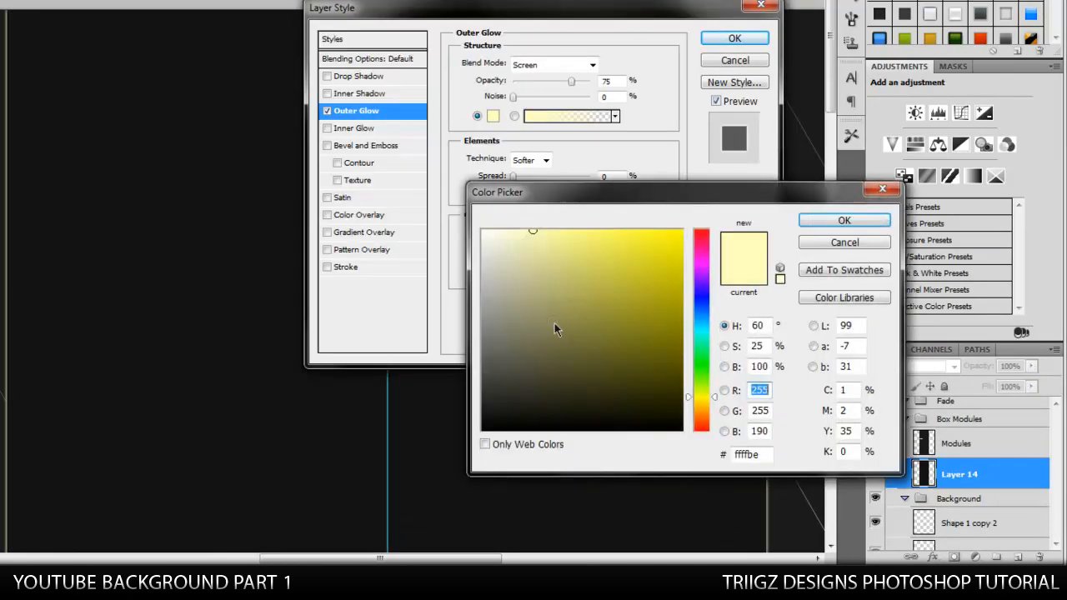
Step: Give Layer 14 a black Normal outer glow (60%, size 12) and Normal inner glow at 5%
left_click(843, 220)
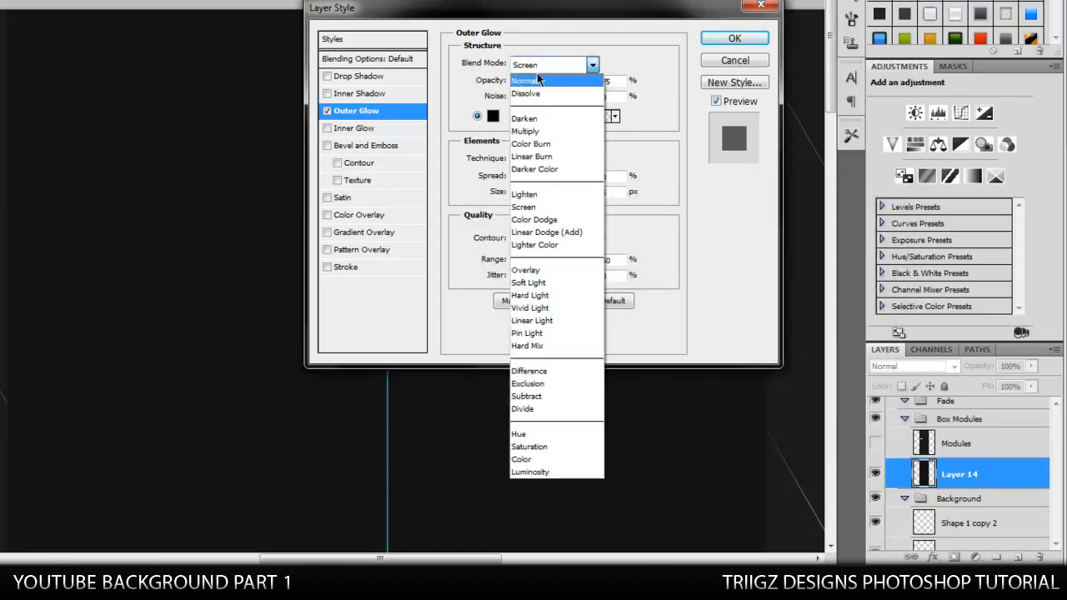
left_click(525, 80)
type("12")
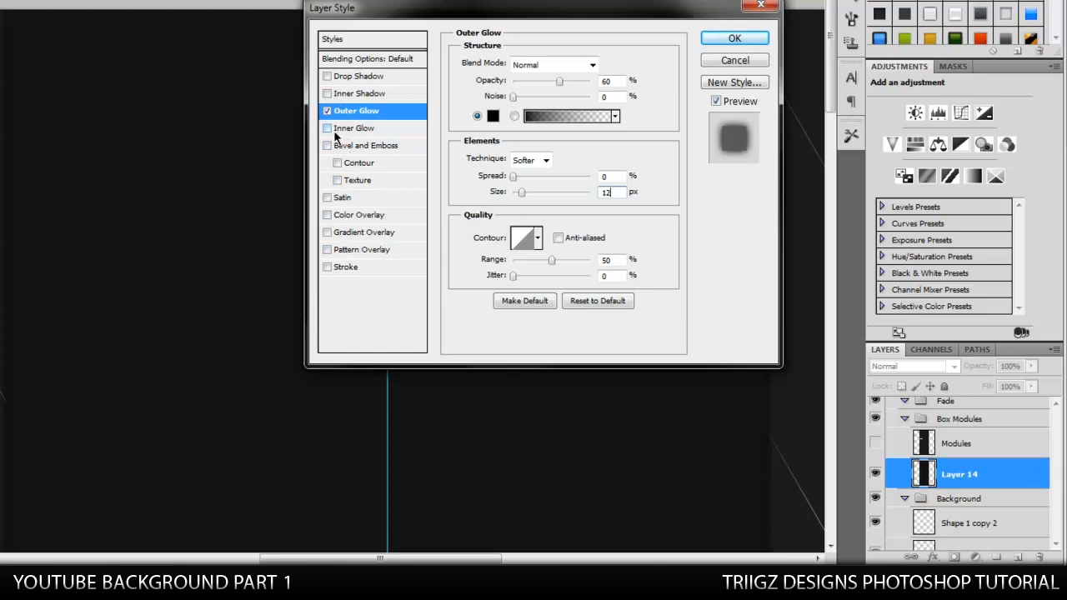
left_click(327, 128)
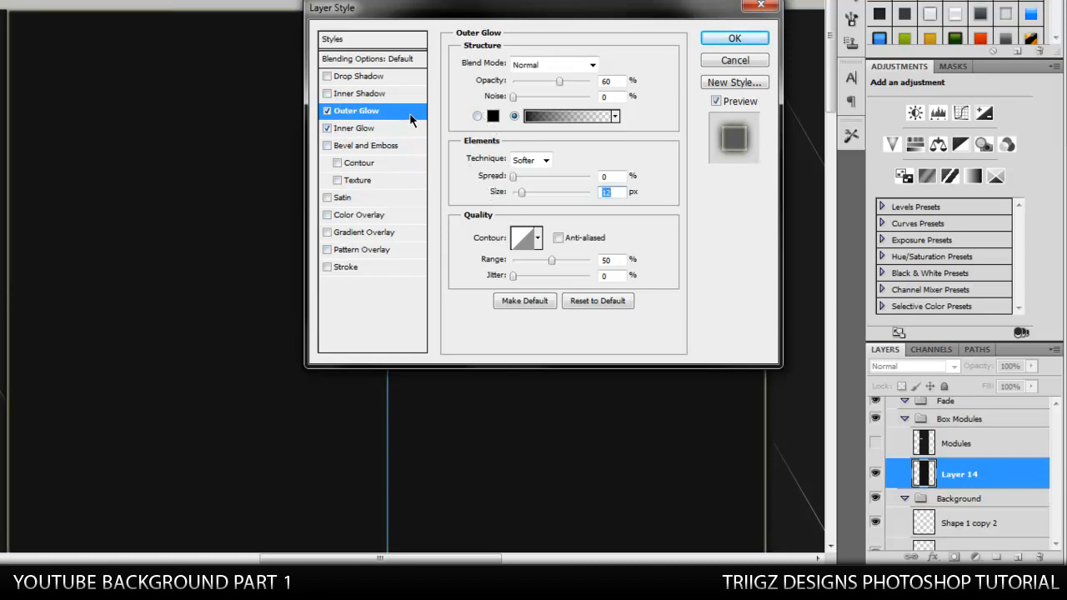
left_click(327, 127)
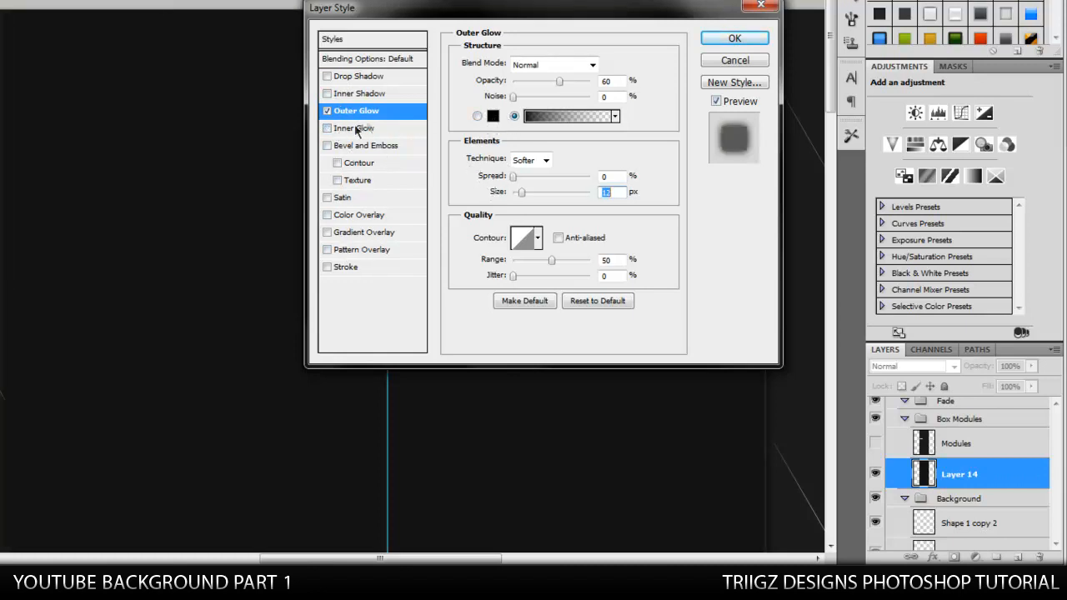
left_click(354, 127)
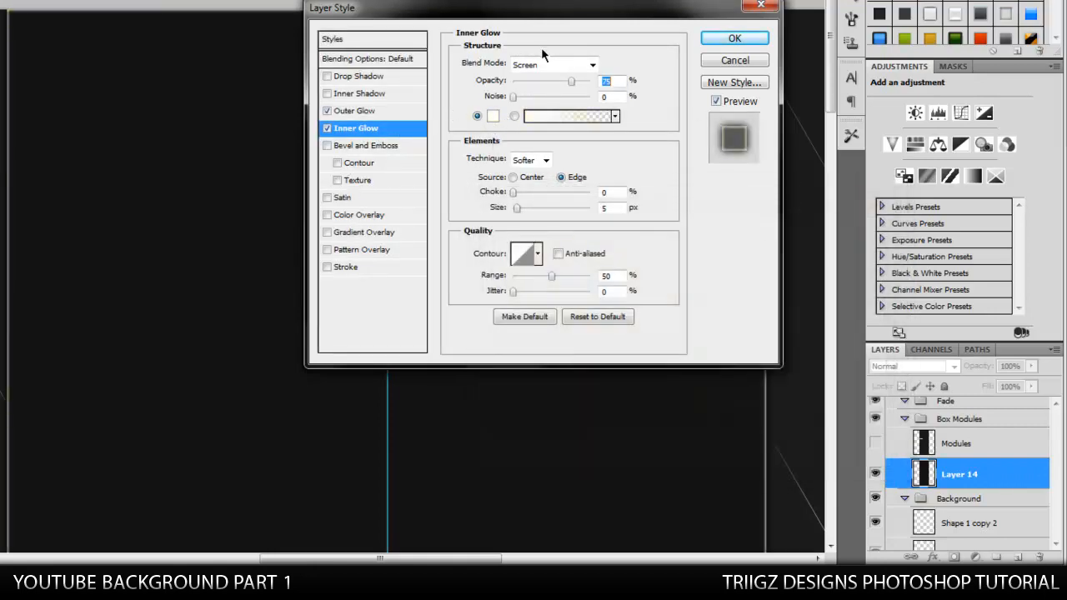
left_click(553, 64)
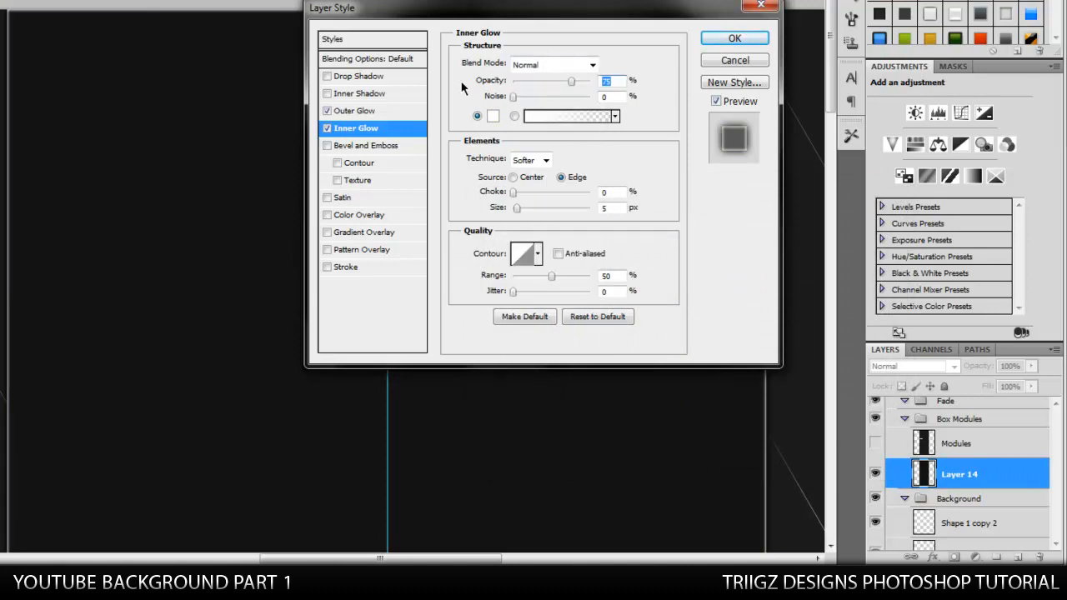
type("5")
left_click(613, 207)
type("7")
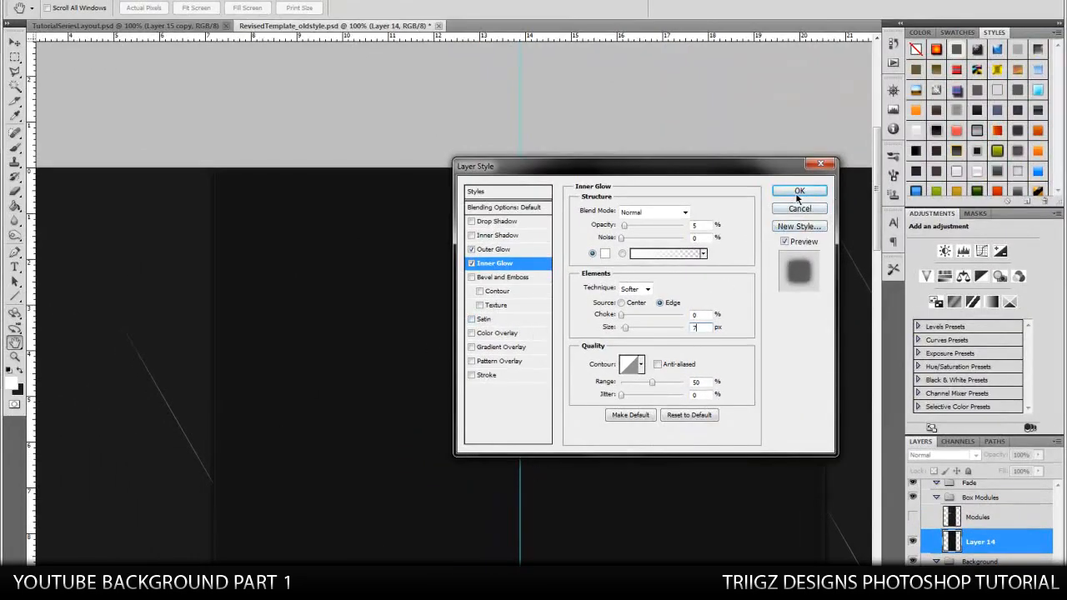
left_click(799, 190)
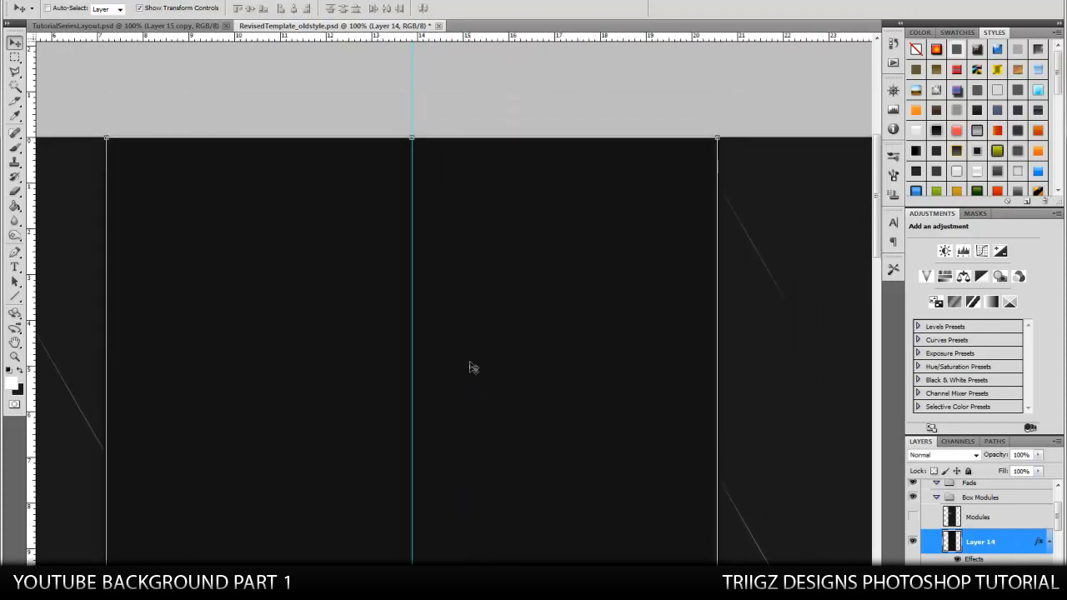
Step: Toggle the Modules layer's visibility and reopen Layer 14's layer style settings
left_click(978, 517)
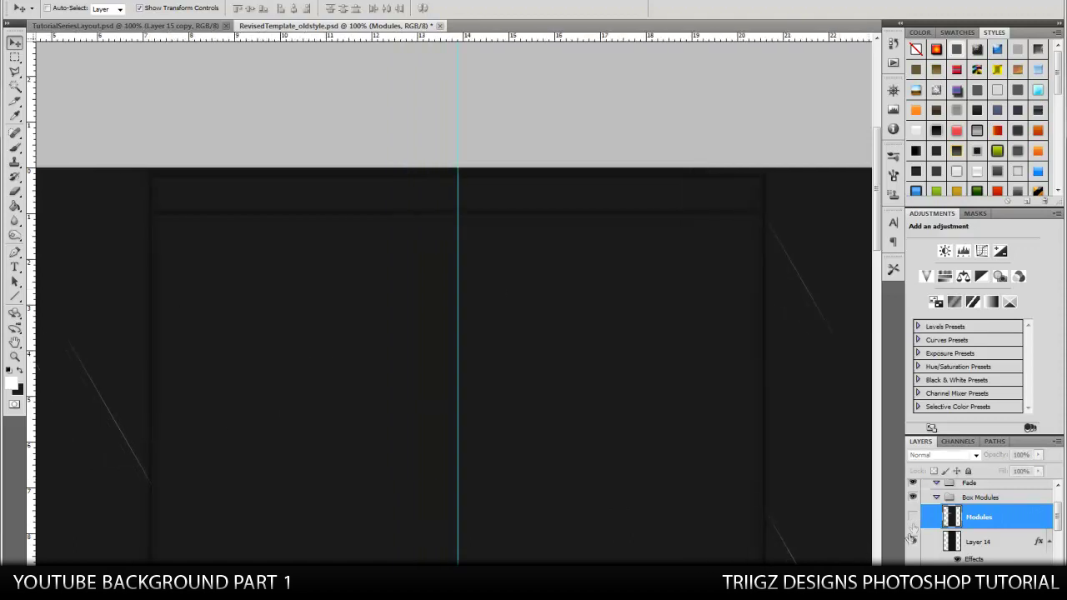
left_click(912, 517)
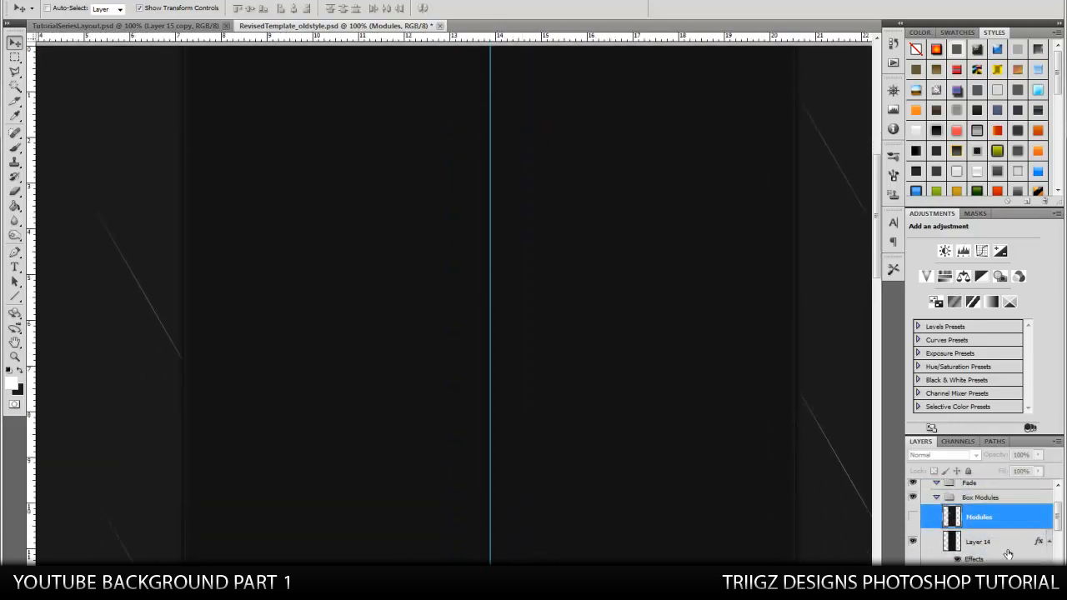
double_click(979, 517)
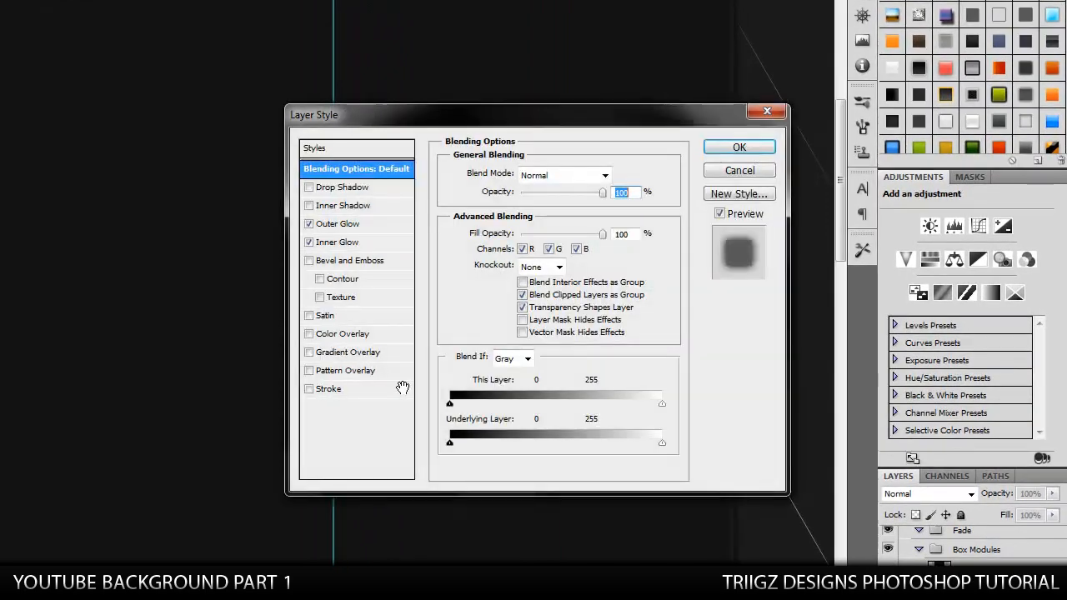
Step: Try a pattern overlay on Layer 14, then discard it and close the layer style
left_click(348, 370)
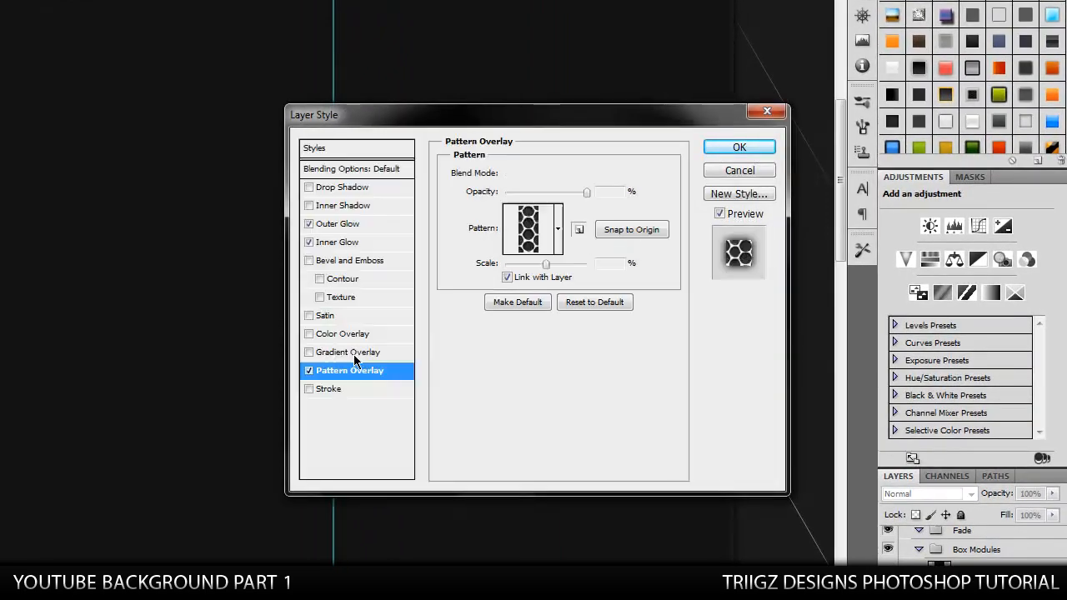
left_click(558, 229)
type("5")
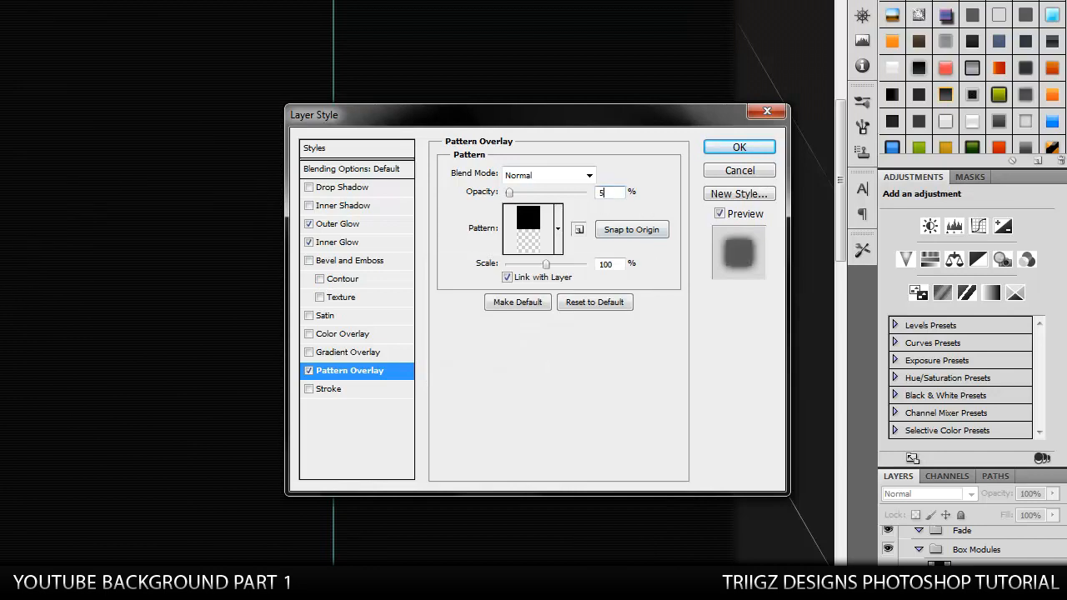
left_click(310, 370)
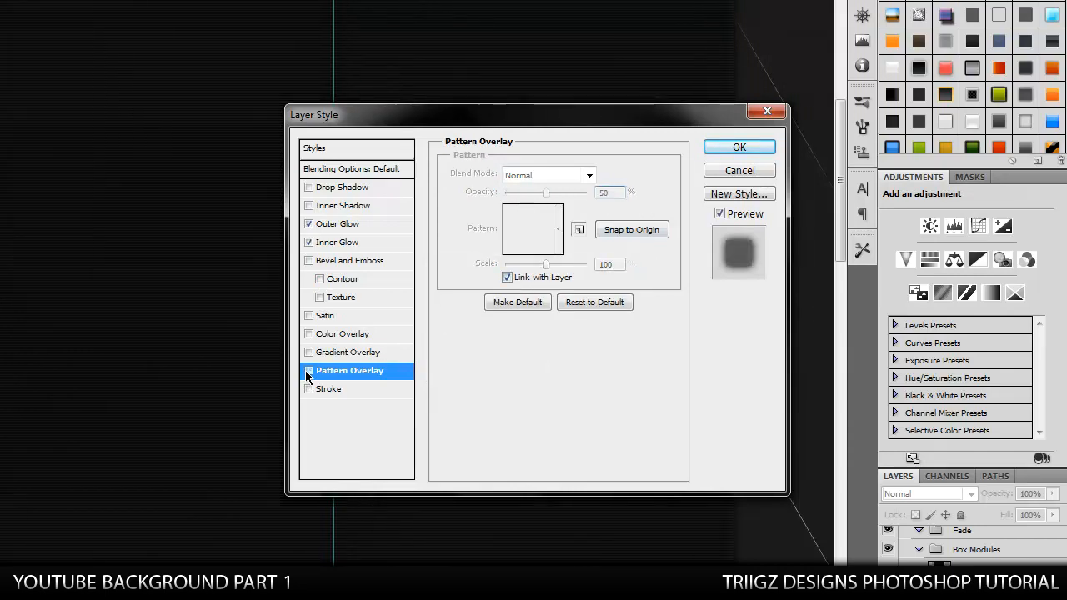
left_click(738, 146)
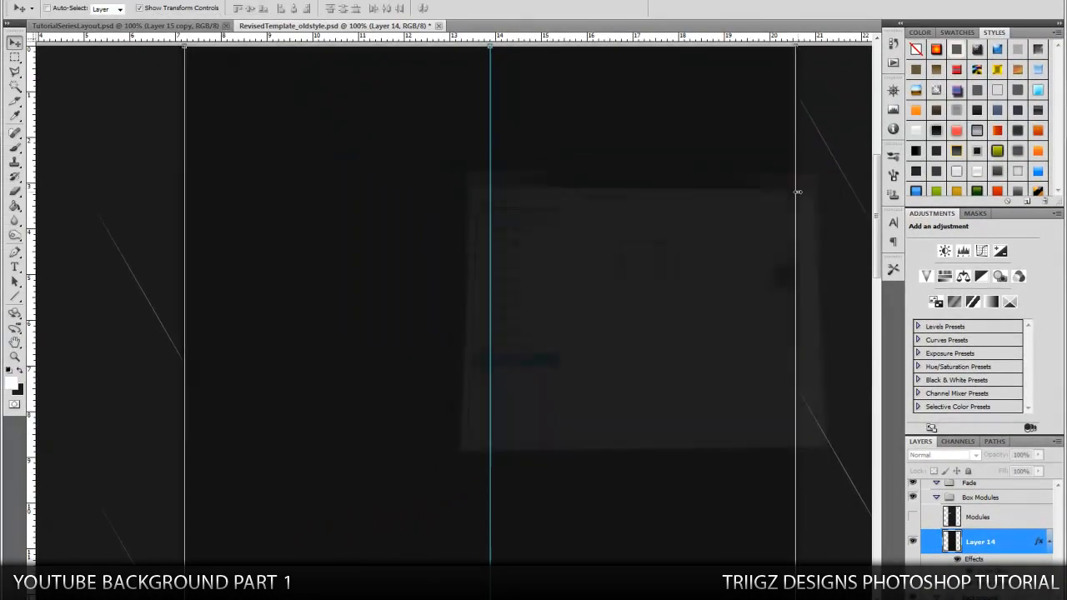
left_click(14, 58)
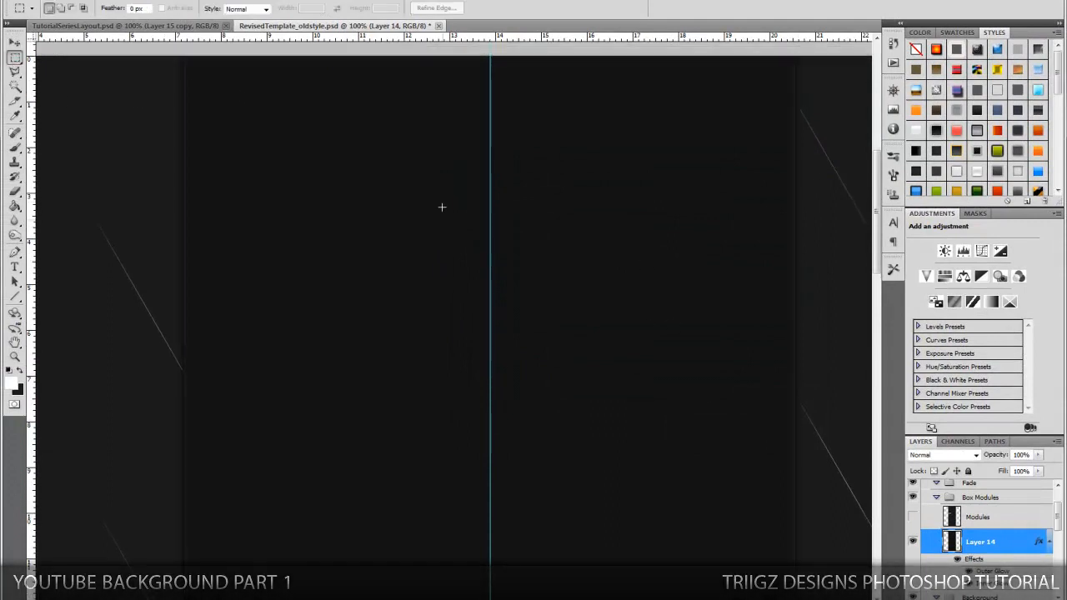